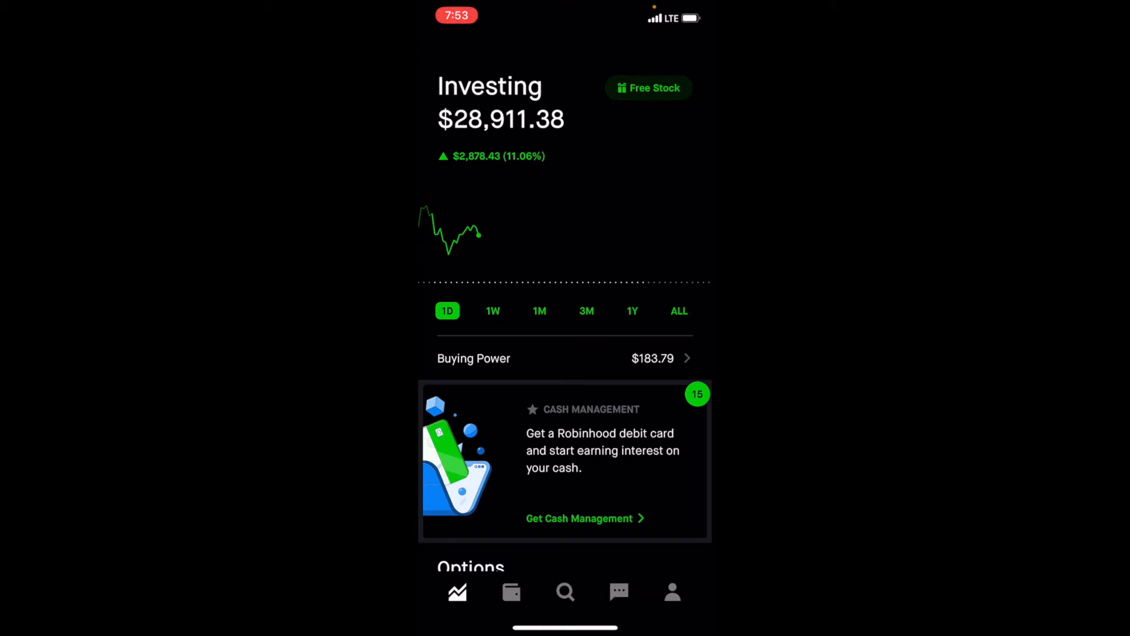
# - Step the portfolio chart through the 1W, 1M, 3M, 1Y and longer ranges
pyautogui.click(494, 311)
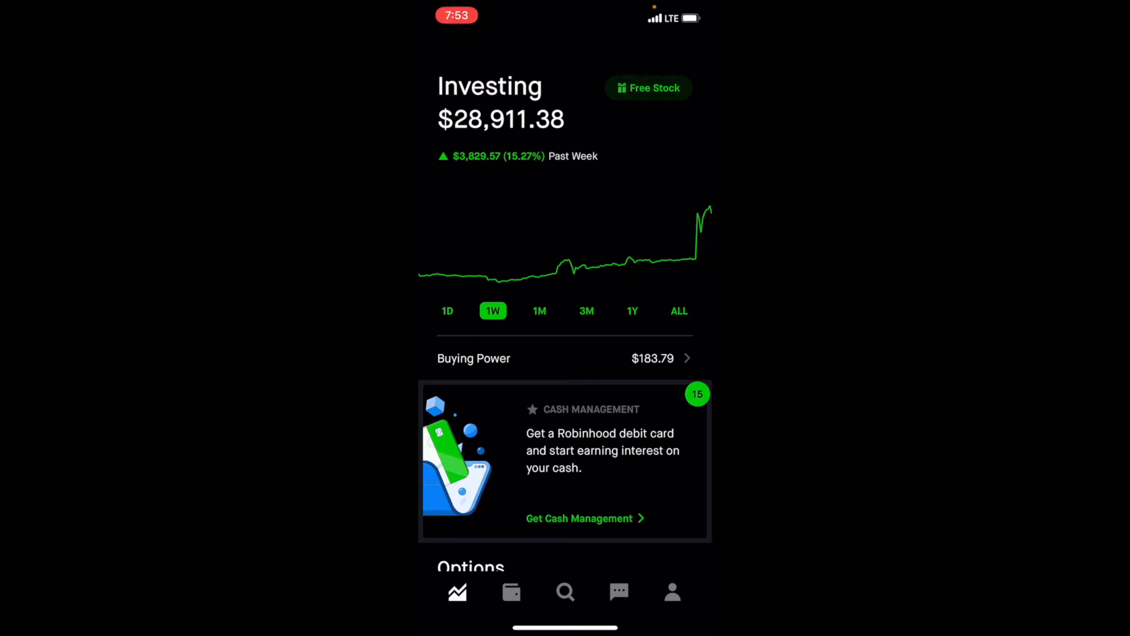
pyautogui.click(539, 310)
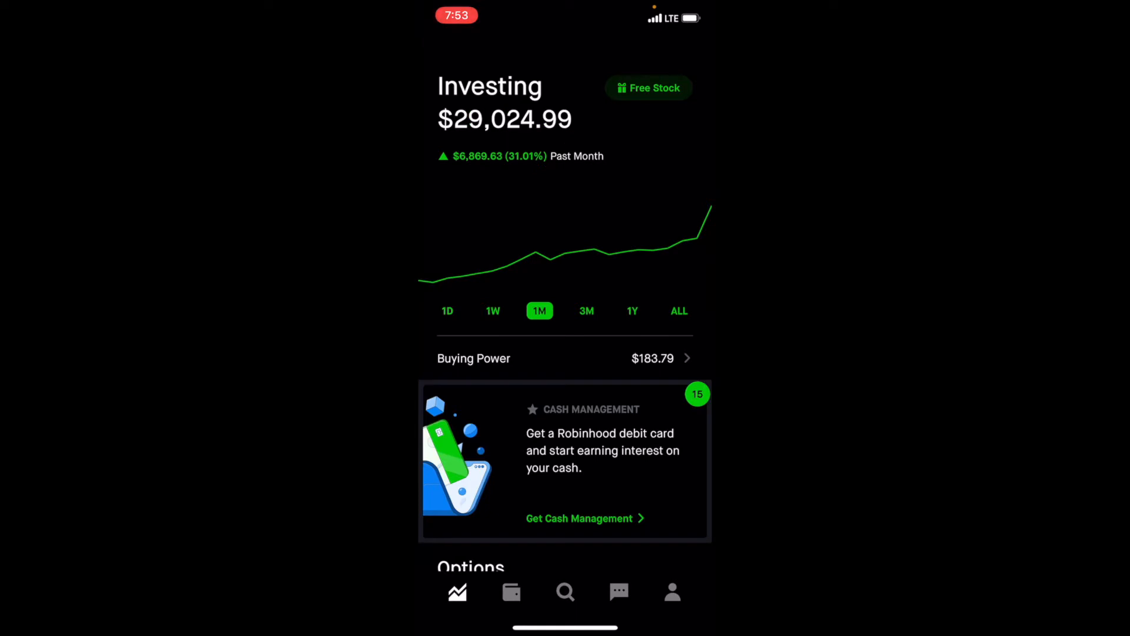
pyautogui.click(586, 311)
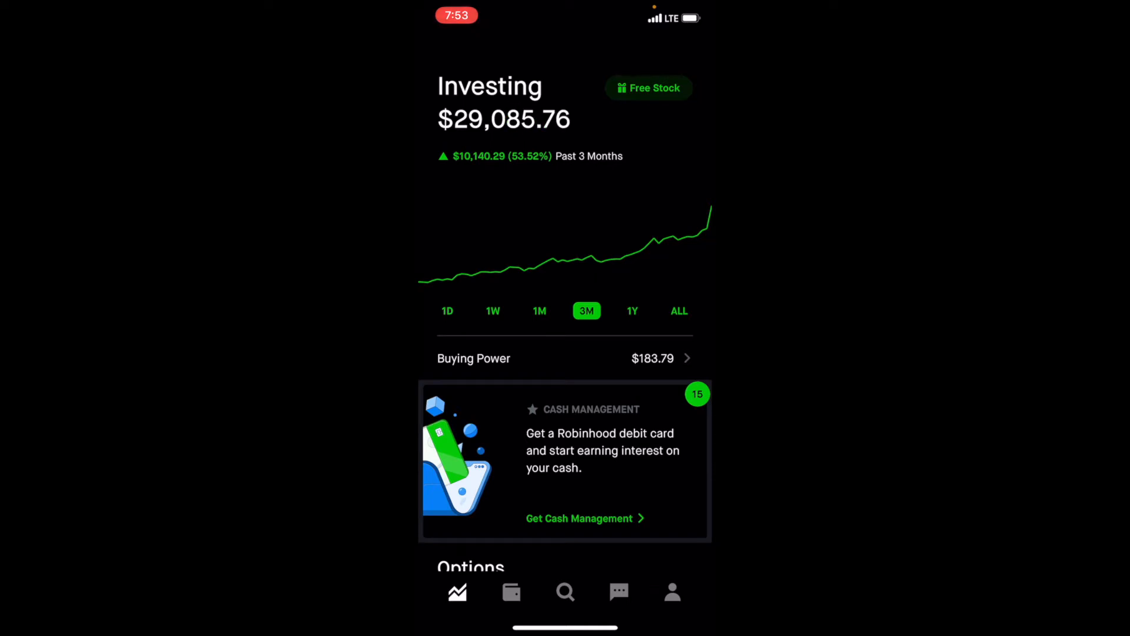
pyautogui.click(632, 311)
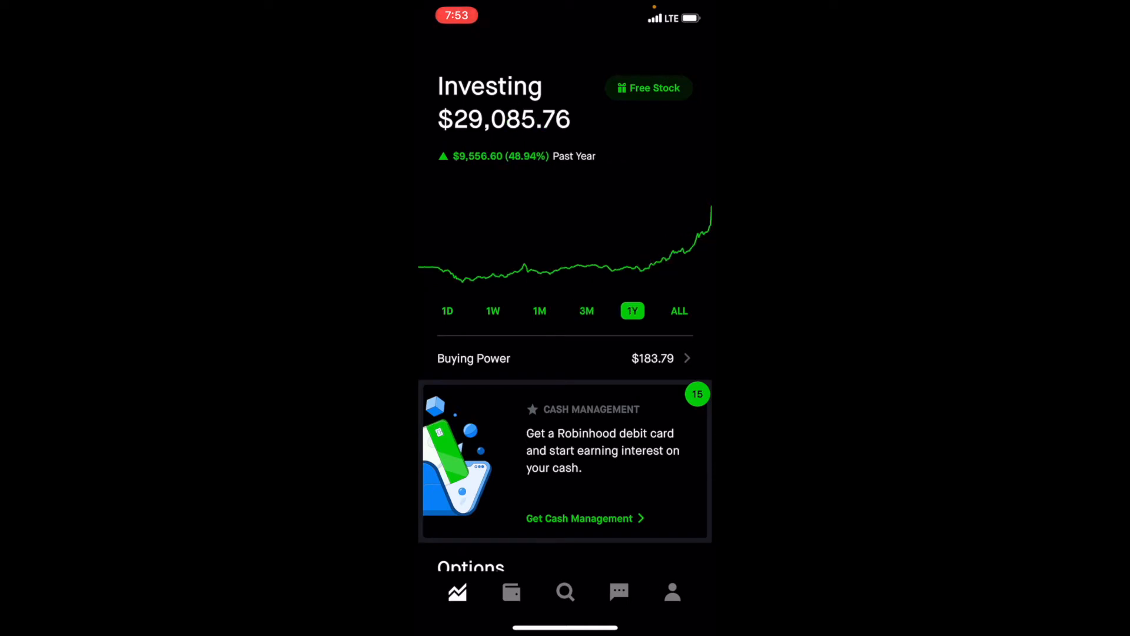
pyautogui.click(678, 311)
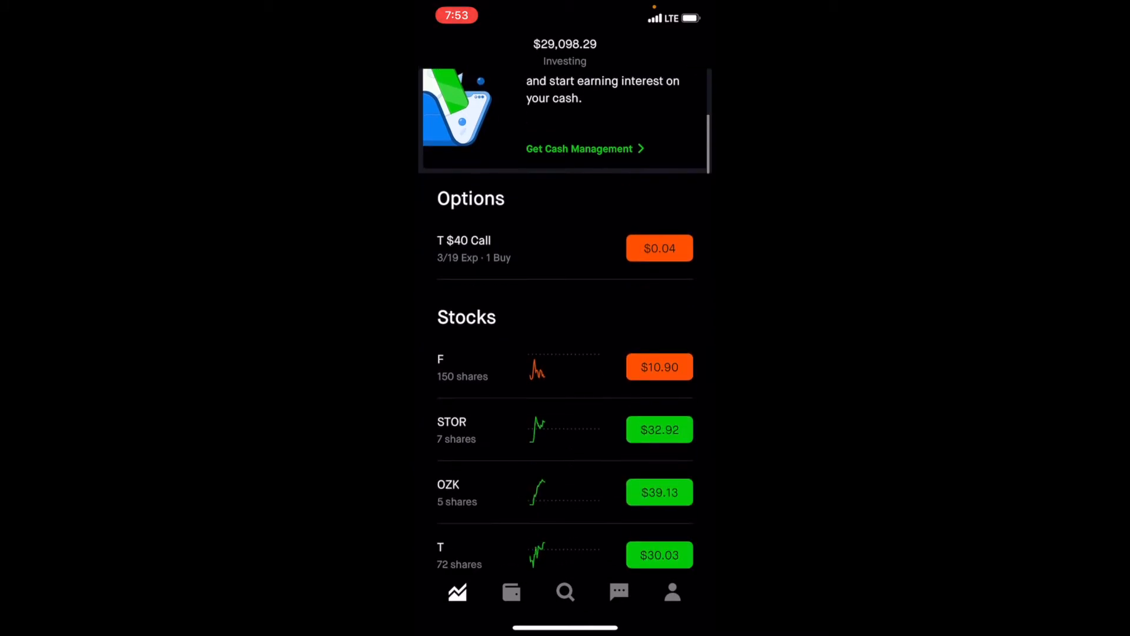
# - Scroll past the Options and Stocks holdings down to the Lists section
pyautogui.scroll(-3)
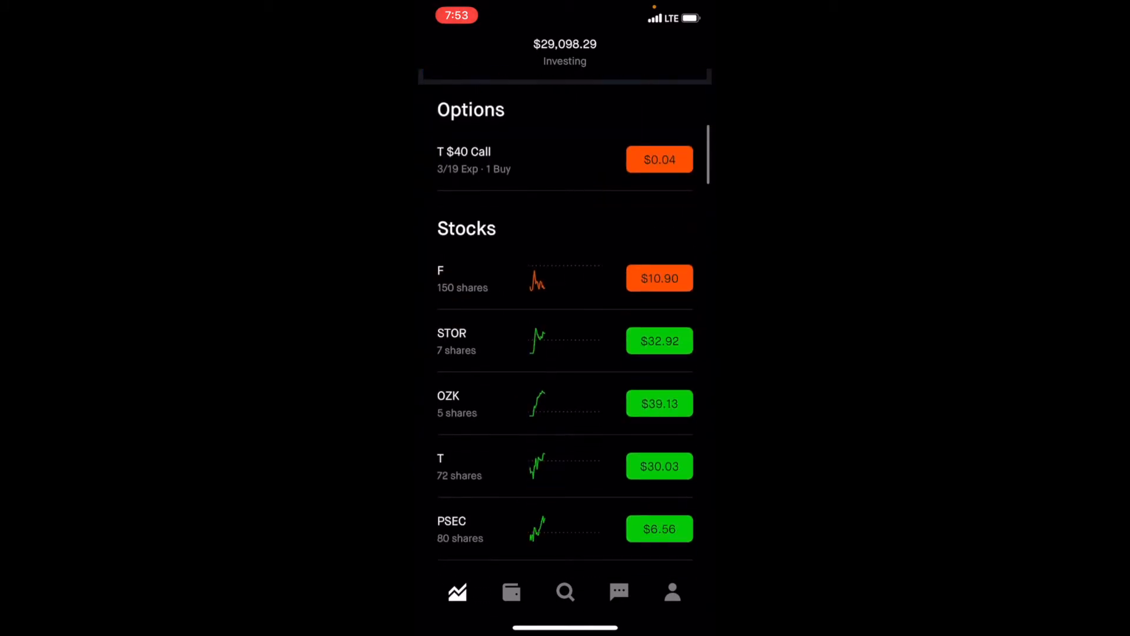
pyautogui.scroll(-3)
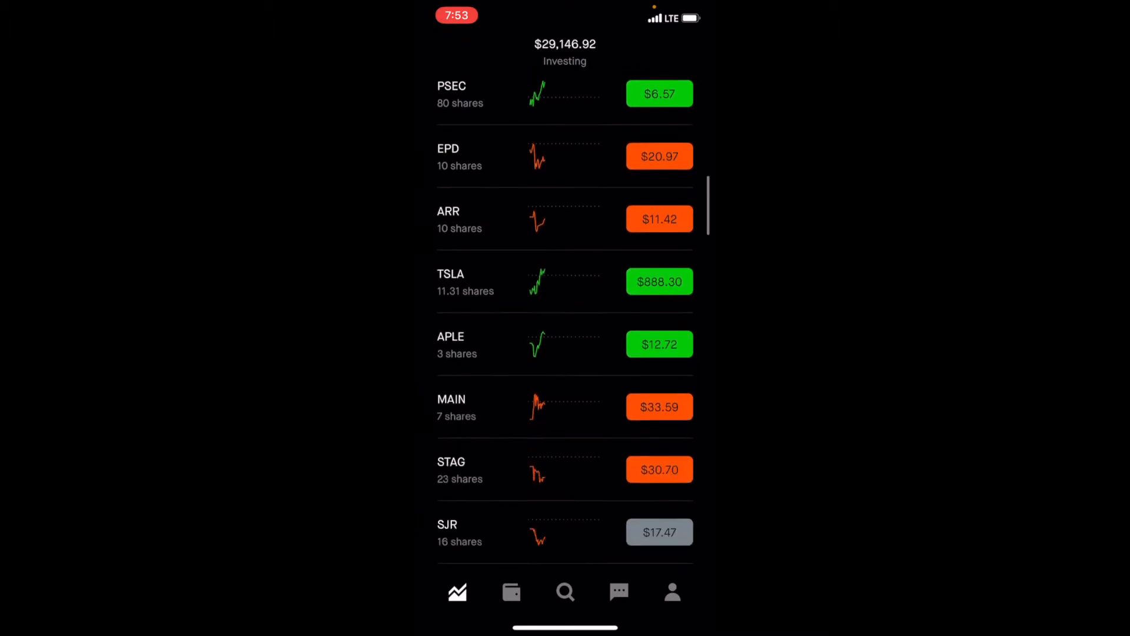
pyautogui.scroll(-3)
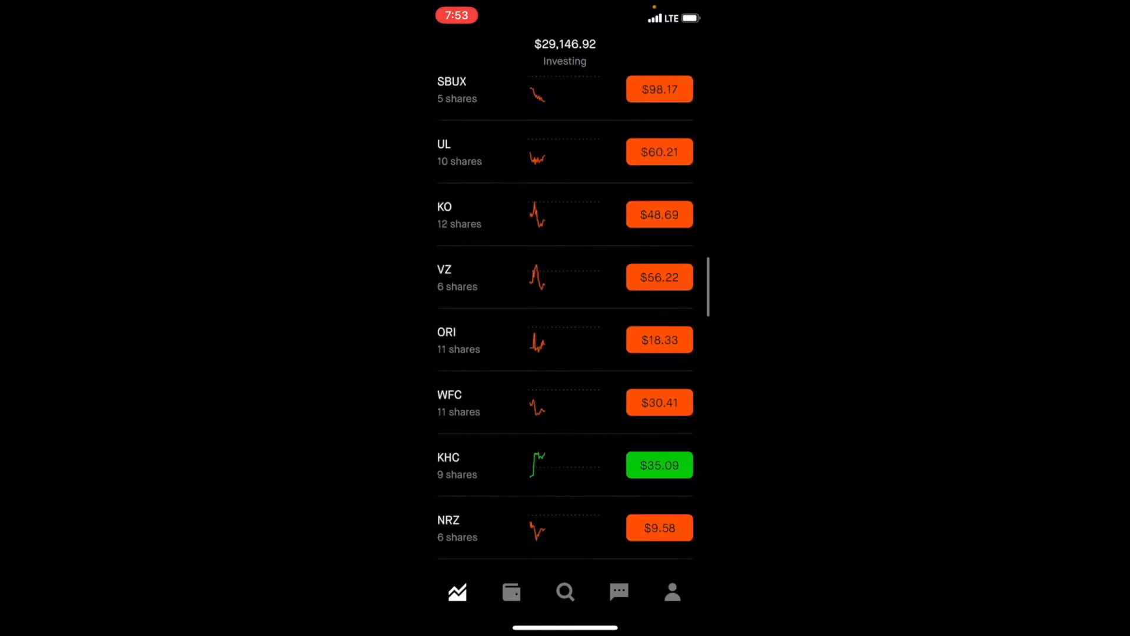
pyautogui.scroll(-3)
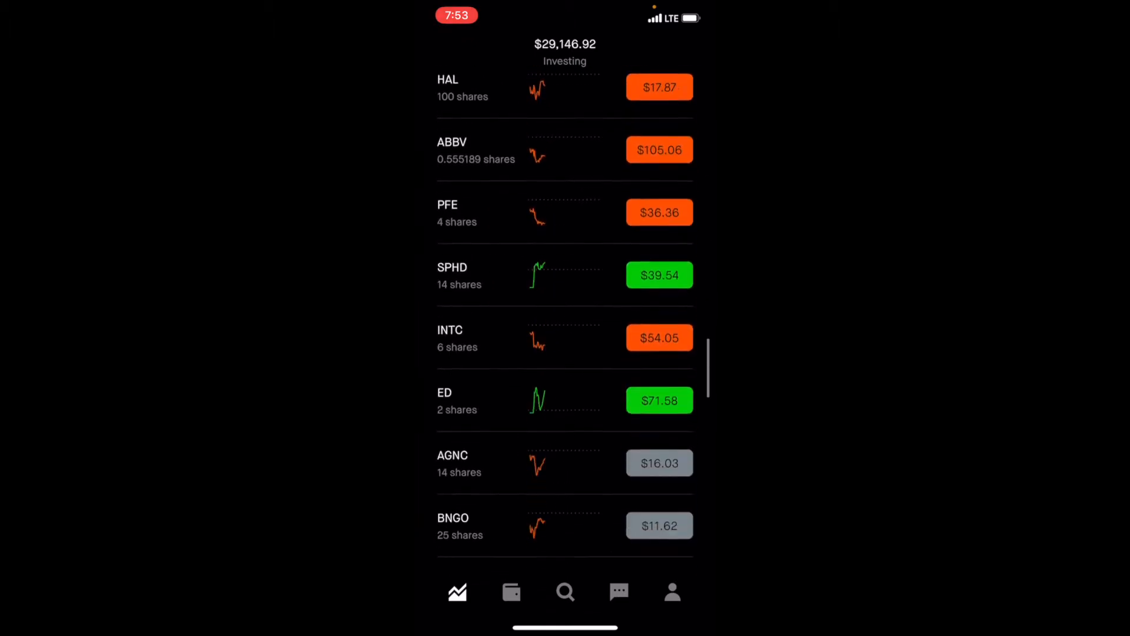
pyautogui.scroll(-3)
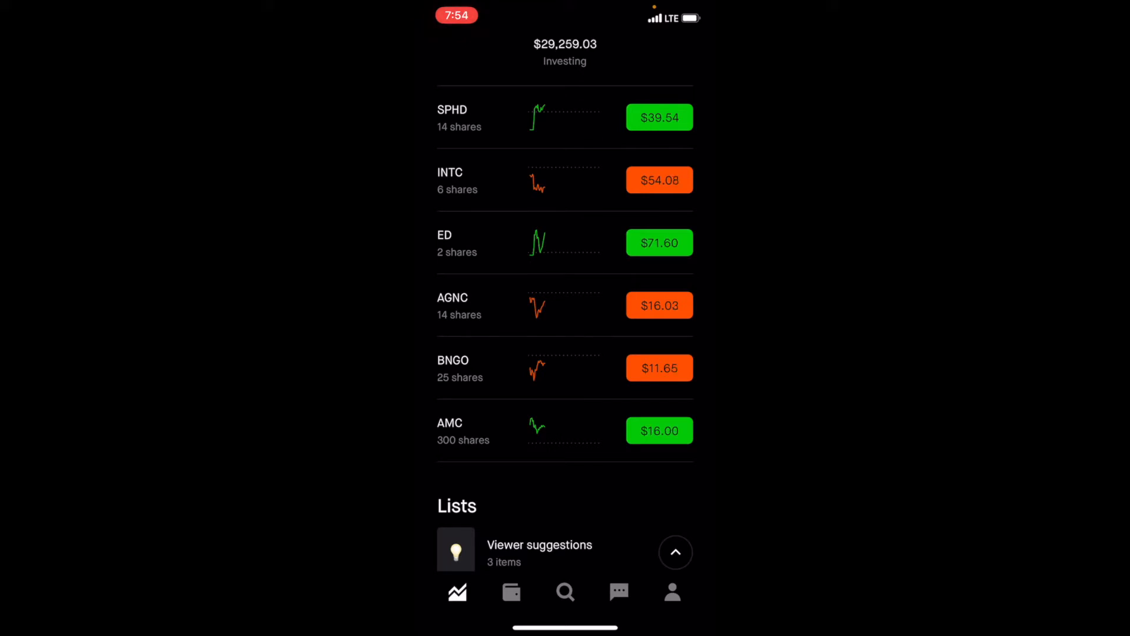
# - Open AMC Entertainment and scroll to its 300-share, $4,782.00 position
pyautogui.click(564, 431)
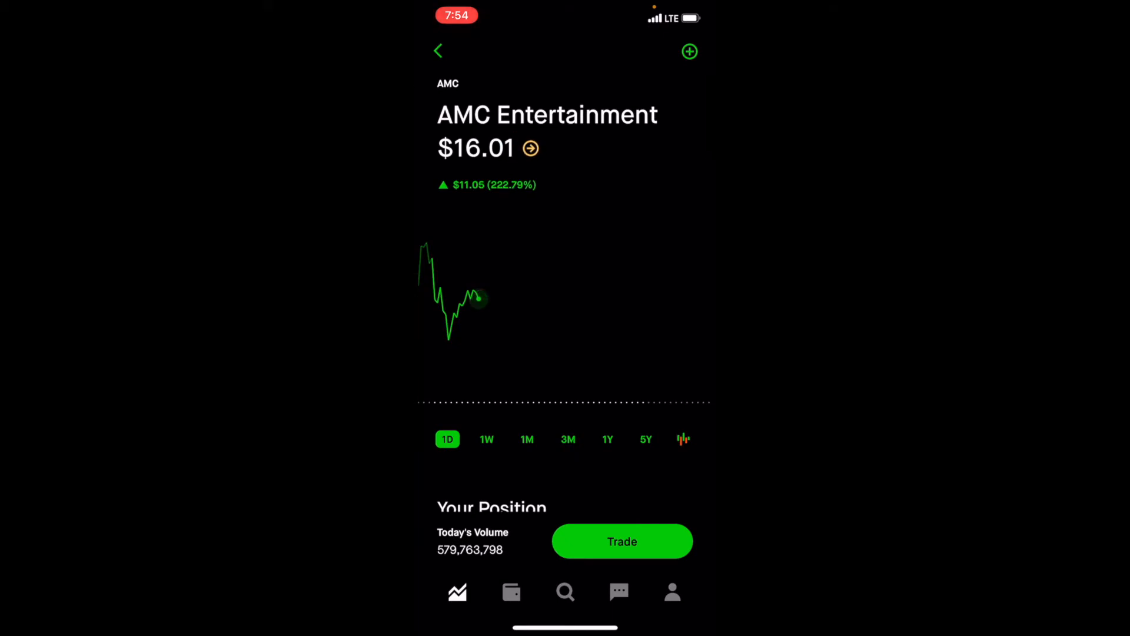
pyautogui.scroll(-3)
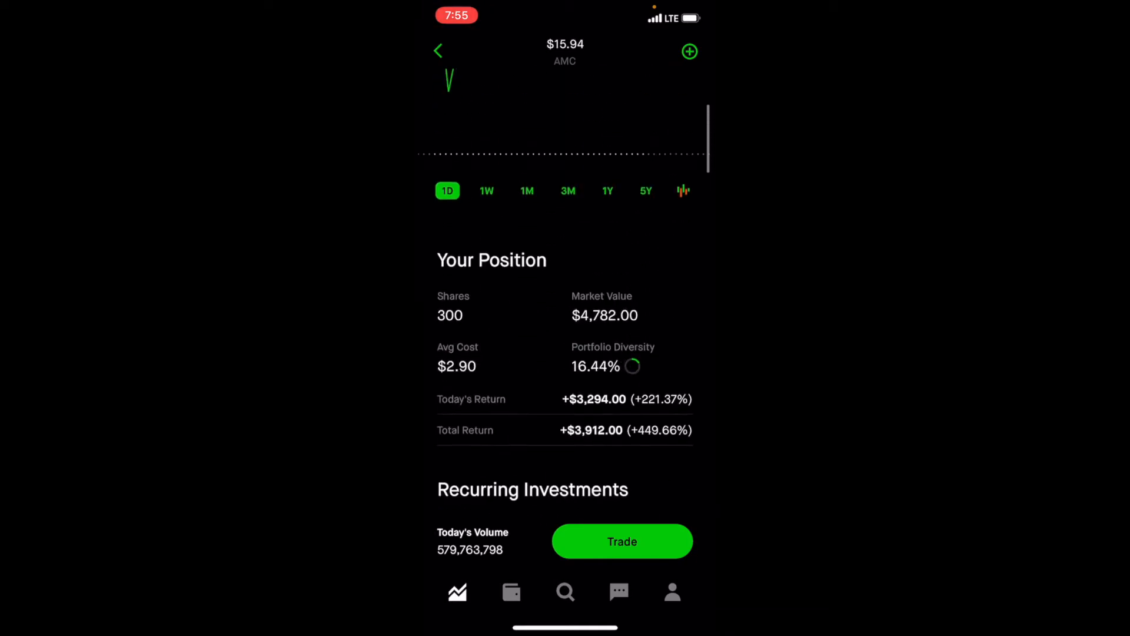
# - Leave AMC for Bionano Genomics and review its 25-share position, returns and stats
pyautogui.click(438, 50)
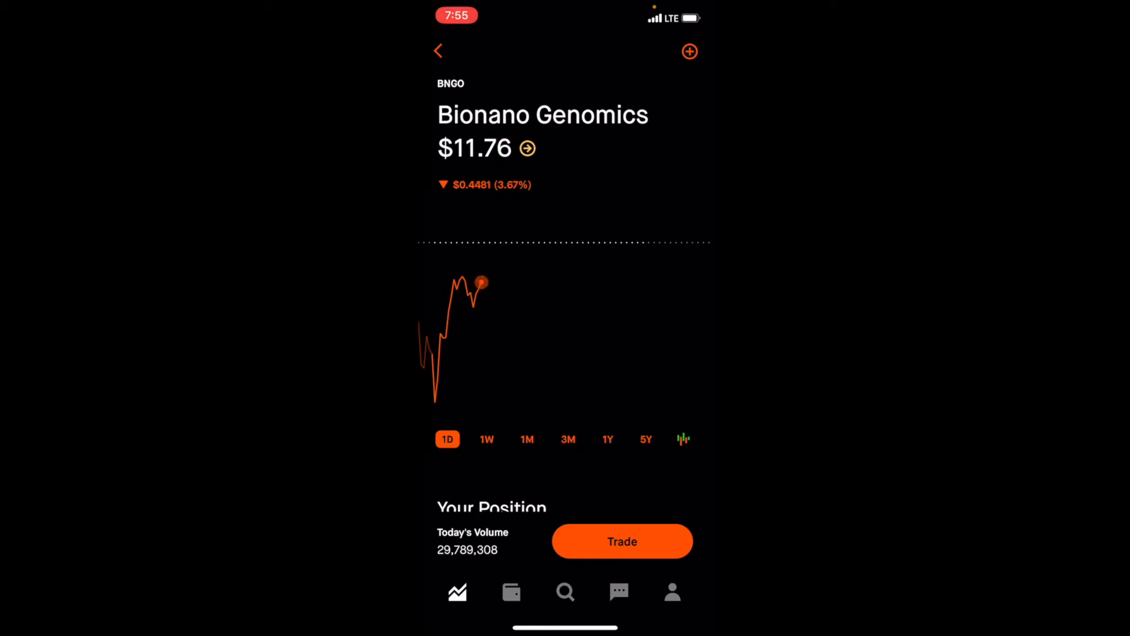
pyautogui.scroll(-3)
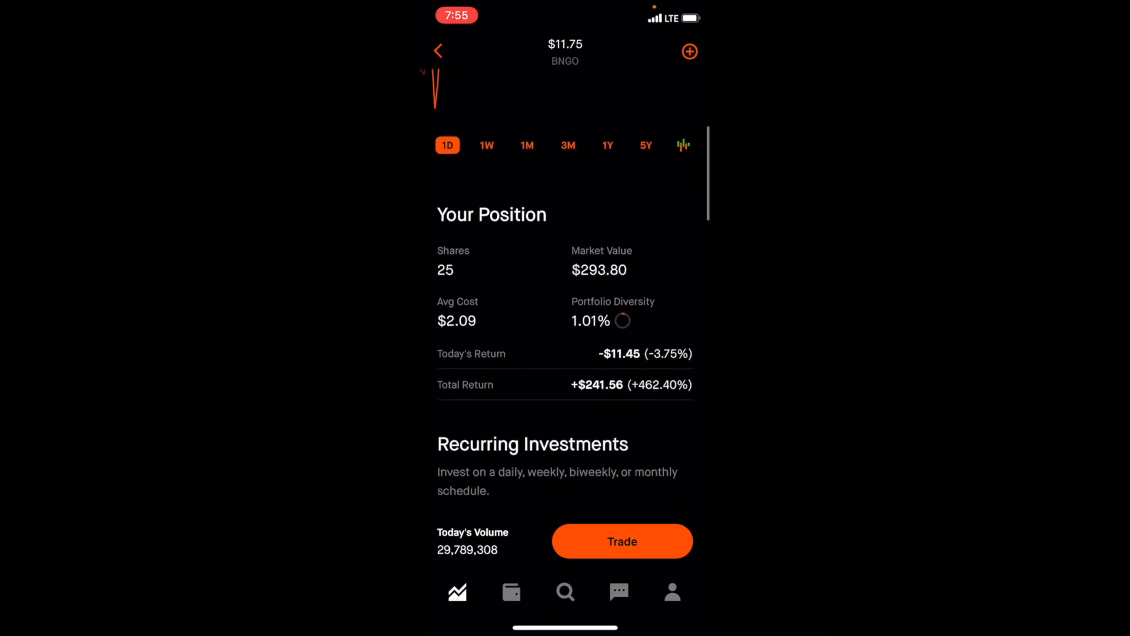
pyautogui.scroll(-3)
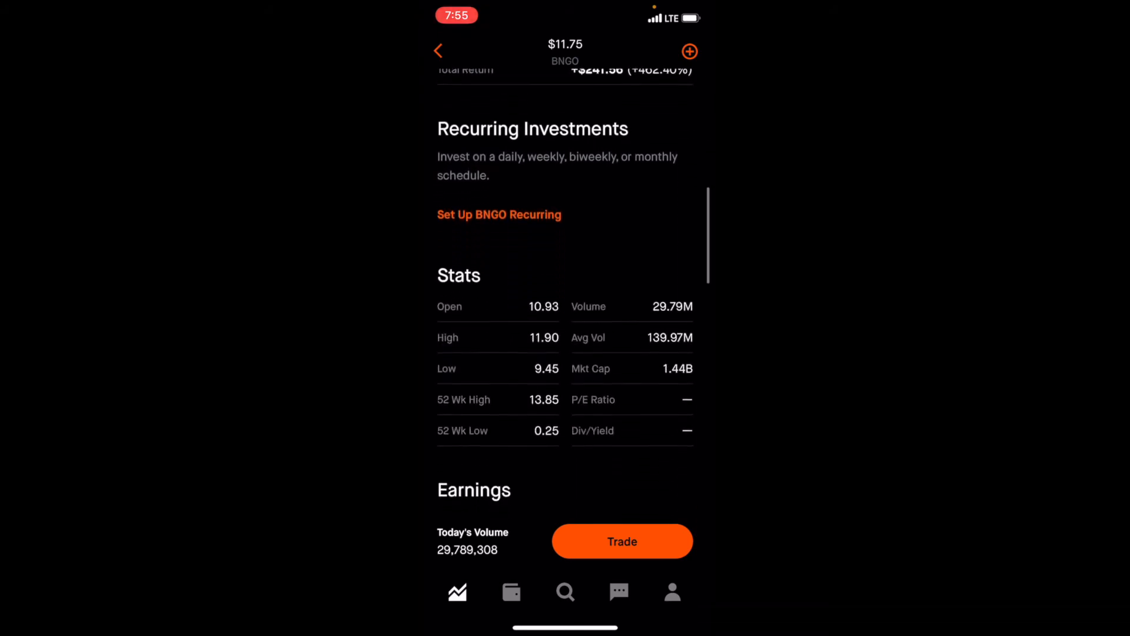
pyautogui.scroll(-3)
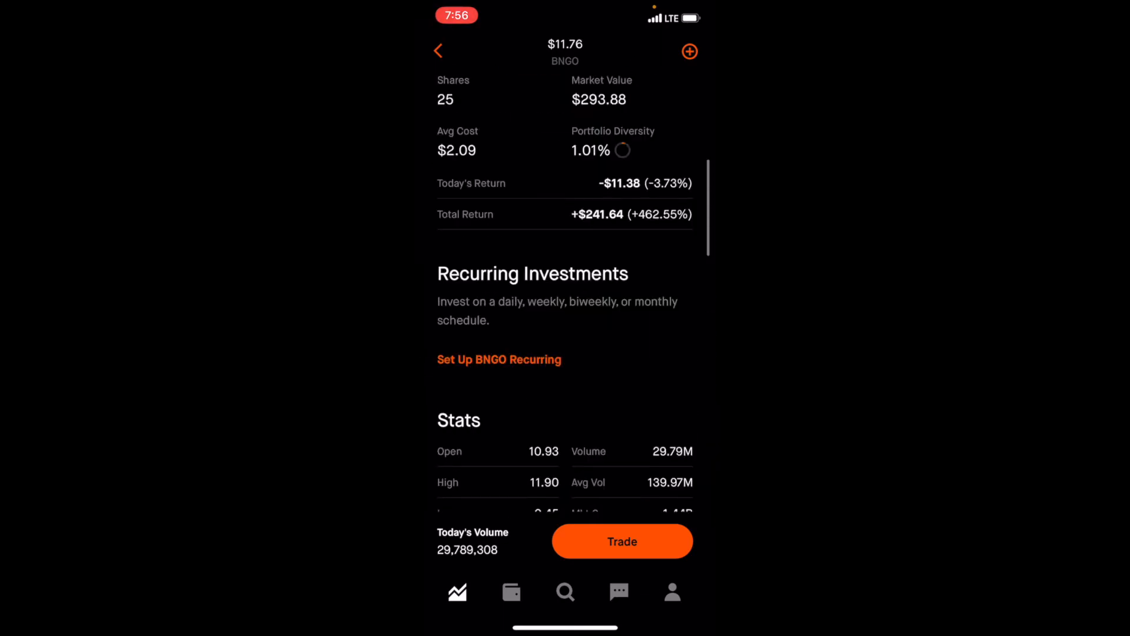
pyautogui.scroll(-3)
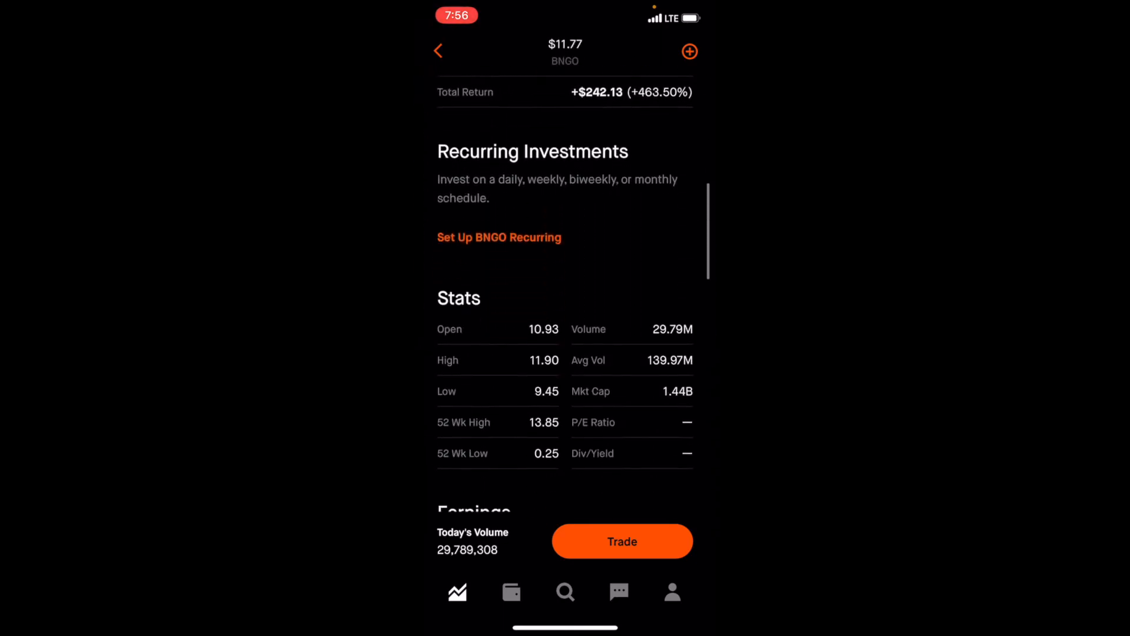
pyautogui.scroll(-3)
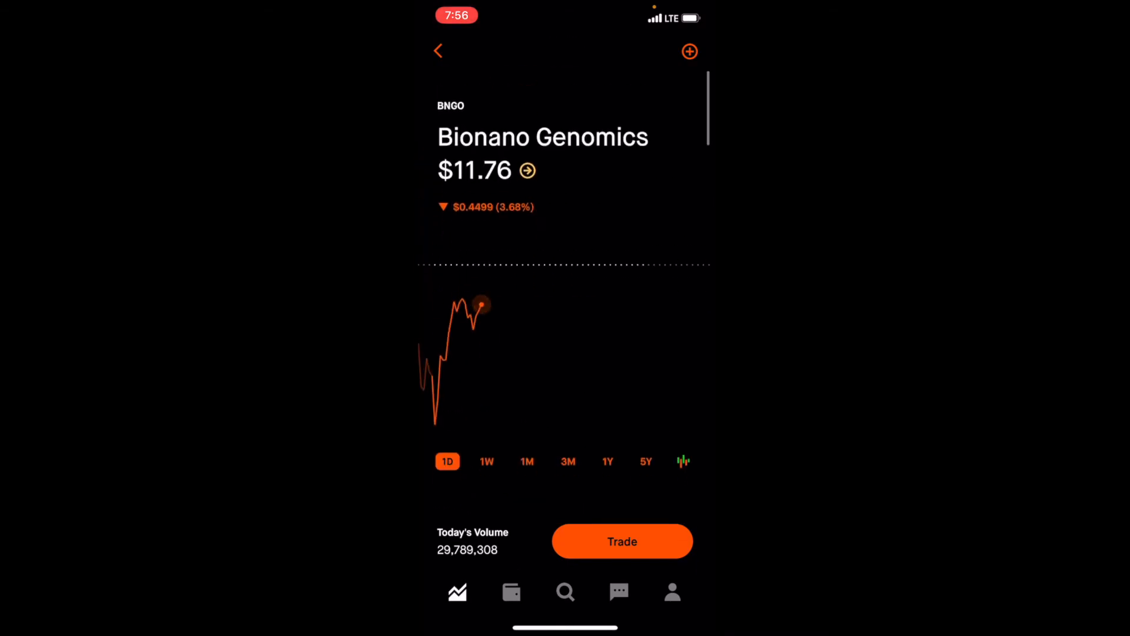
# - Review the viewer-suggestion funds GAIN, PEY and KBWD one after another
pyautogui.click(437, 51)
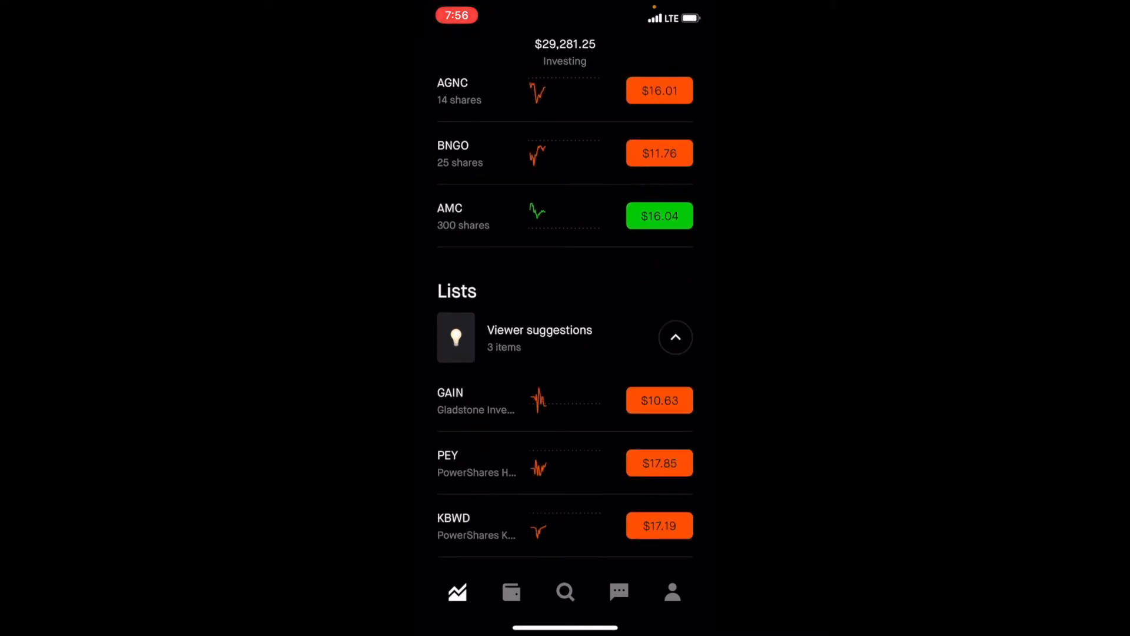
pyautogui.scroll(-3)
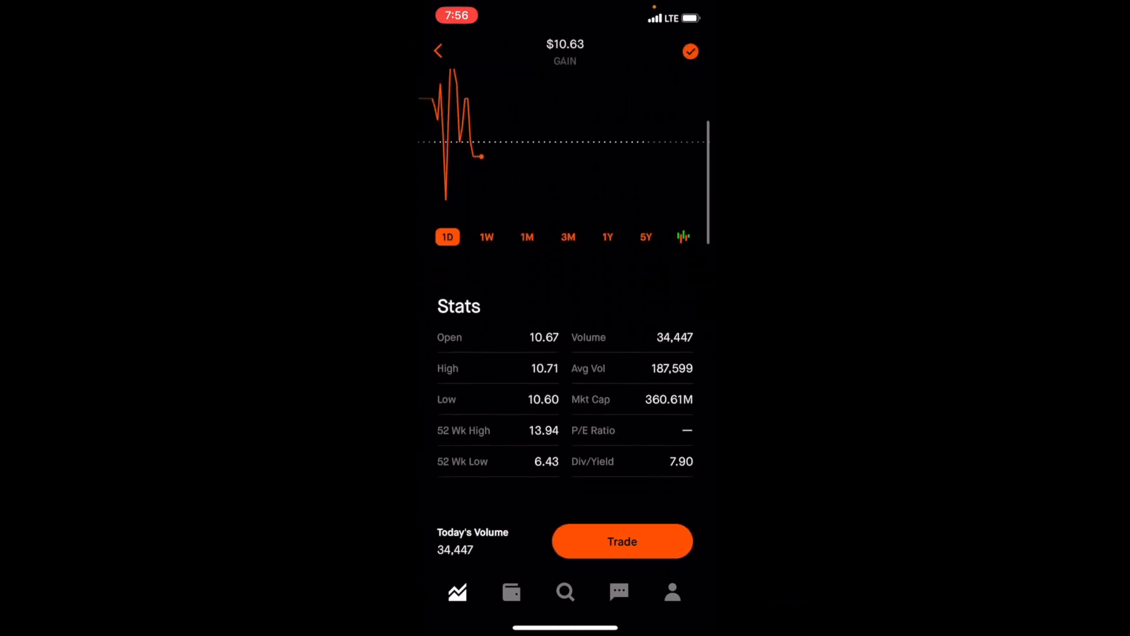
pyautogui.click(438, 50)
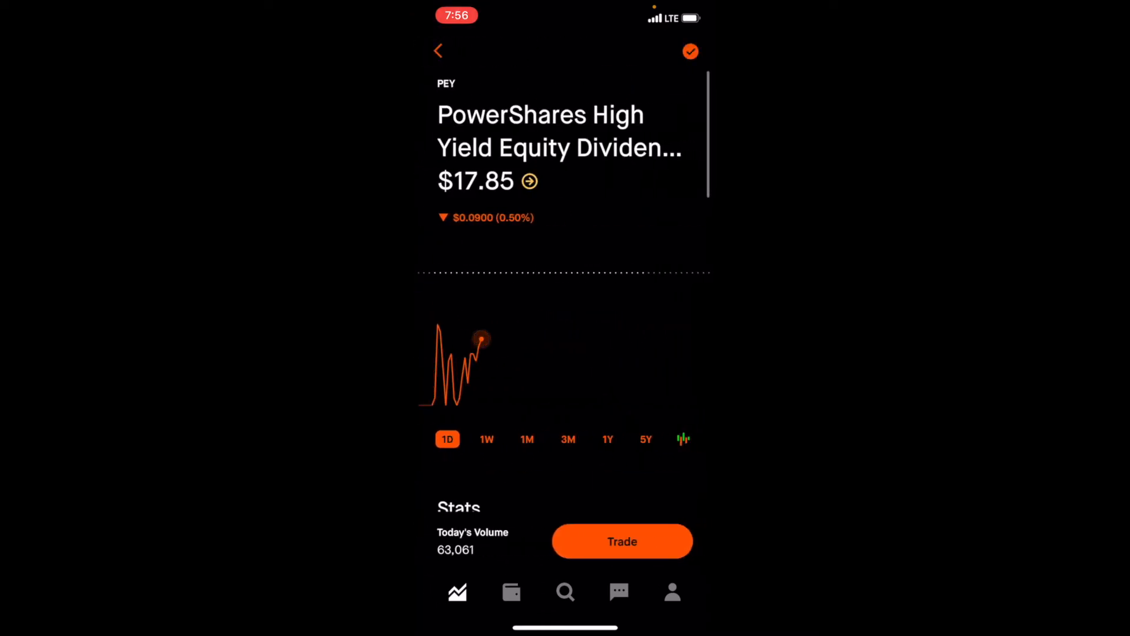
pyautogui.click(438, 52)
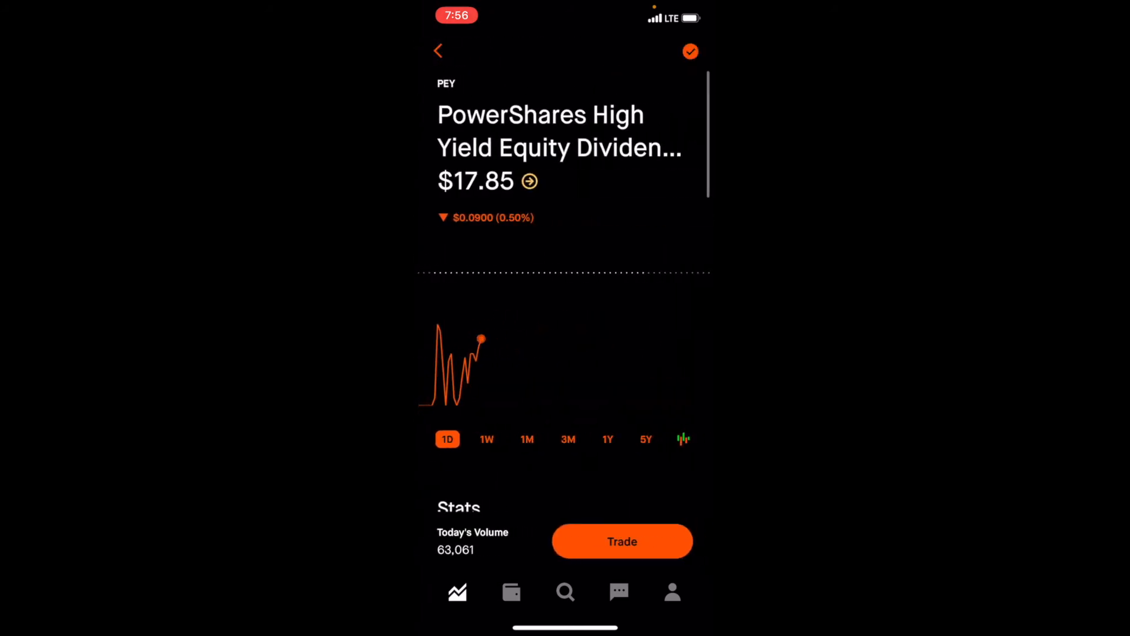
pyautogui.click(437, 51)
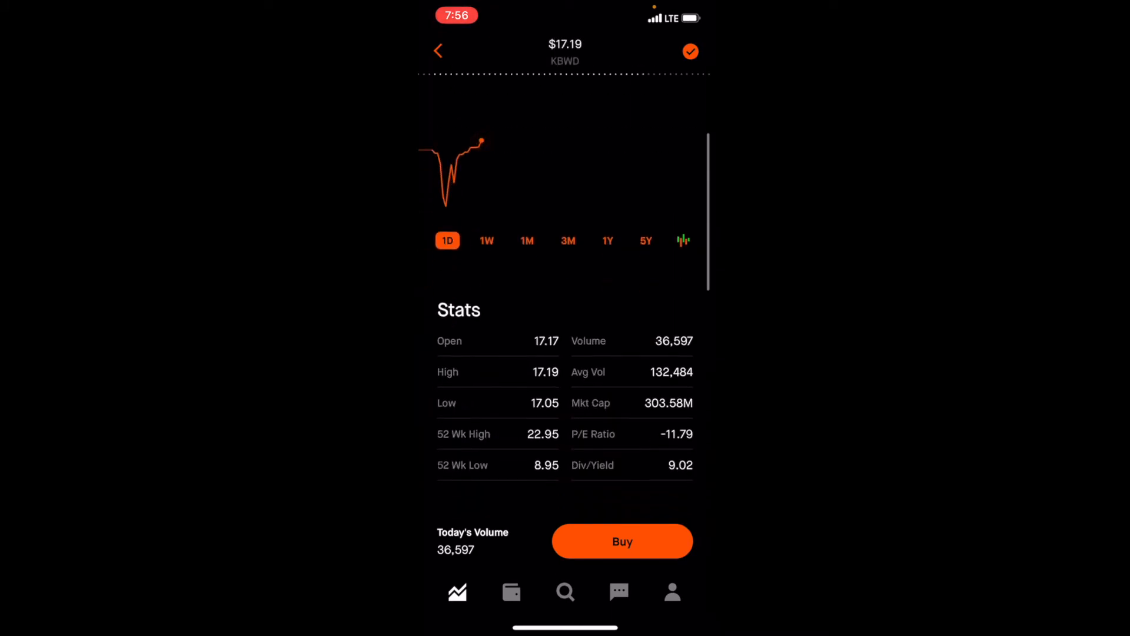
pyautogui.click(439, 51)
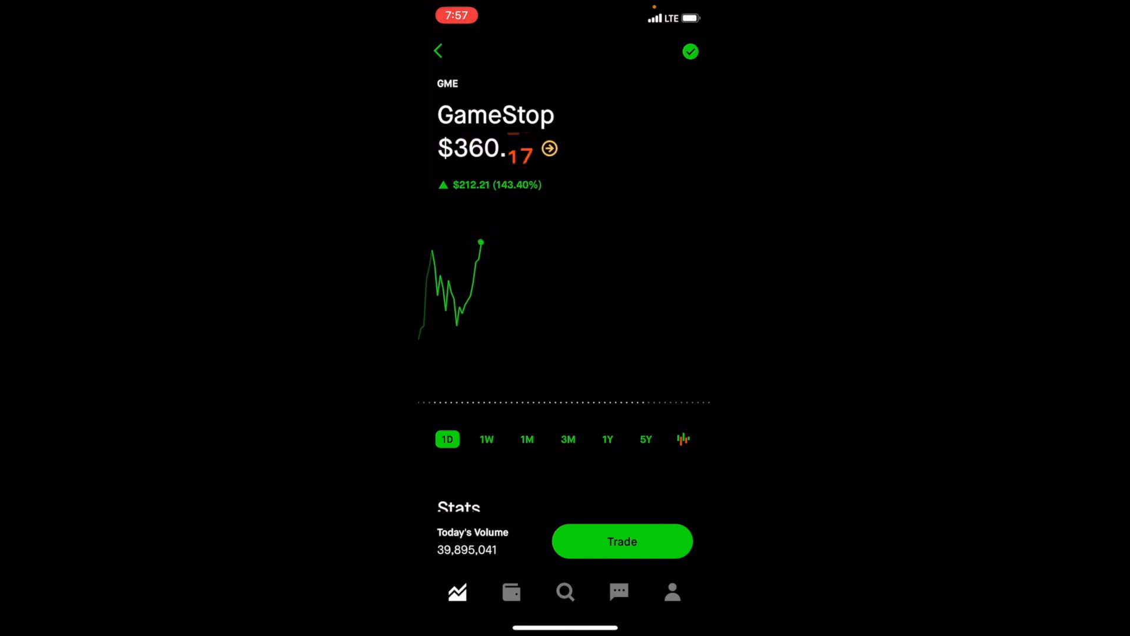
# - Return from GameStop to the holdings list and open AMC Entertainment's page
pyautogui.click(437, 50)
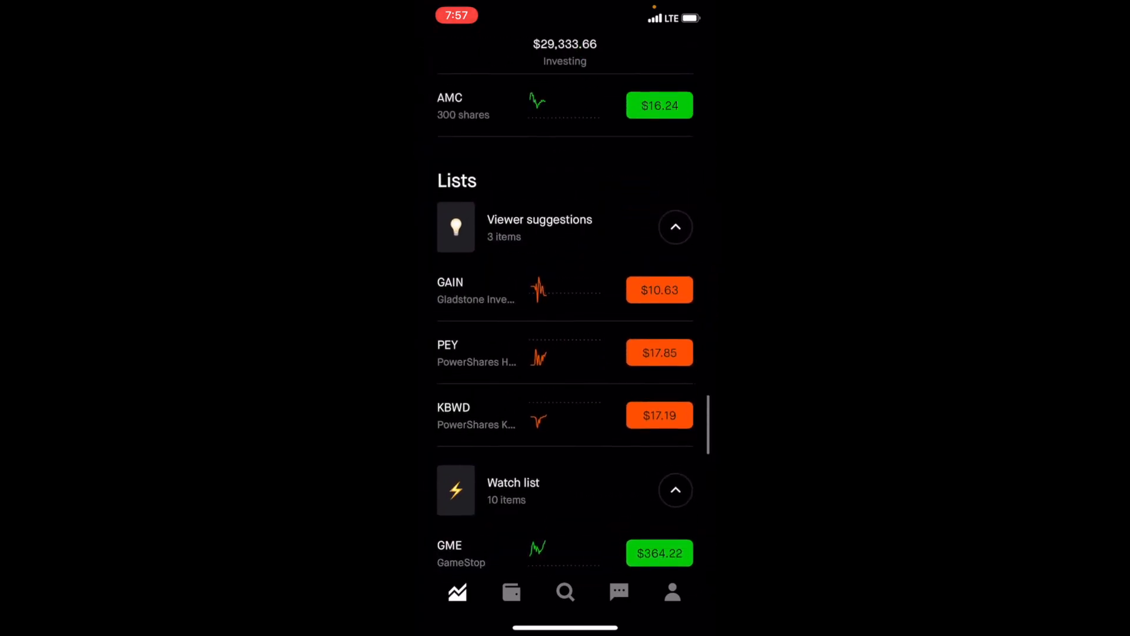
pyautogui.scroll(-3)
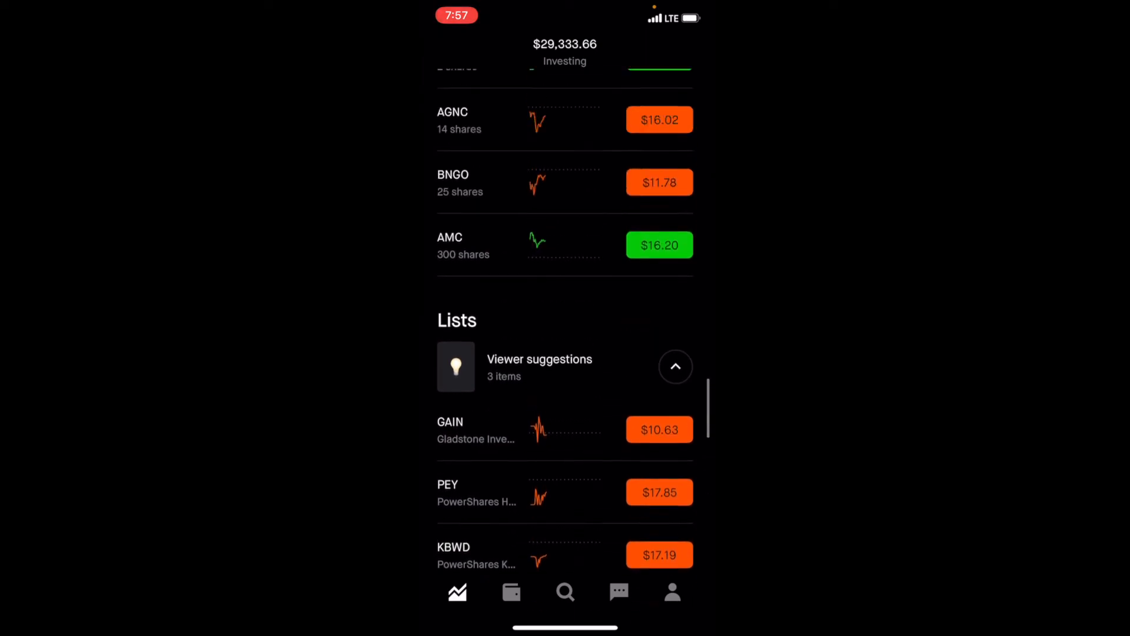
pyautogui.click(449, 245)
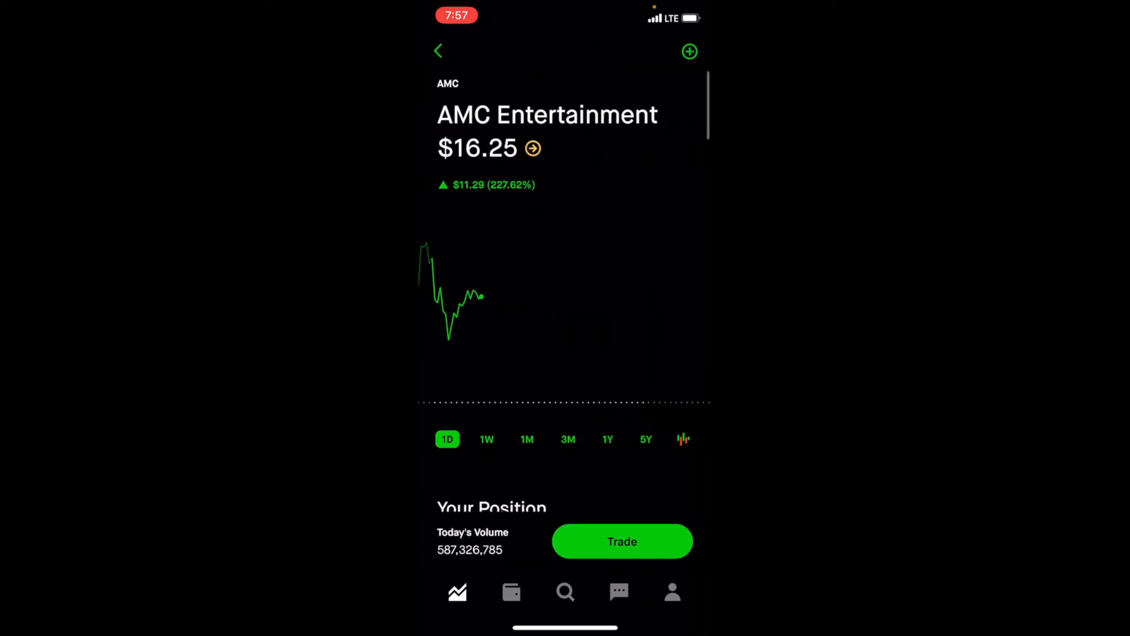
pyautogui.click(437, 51)
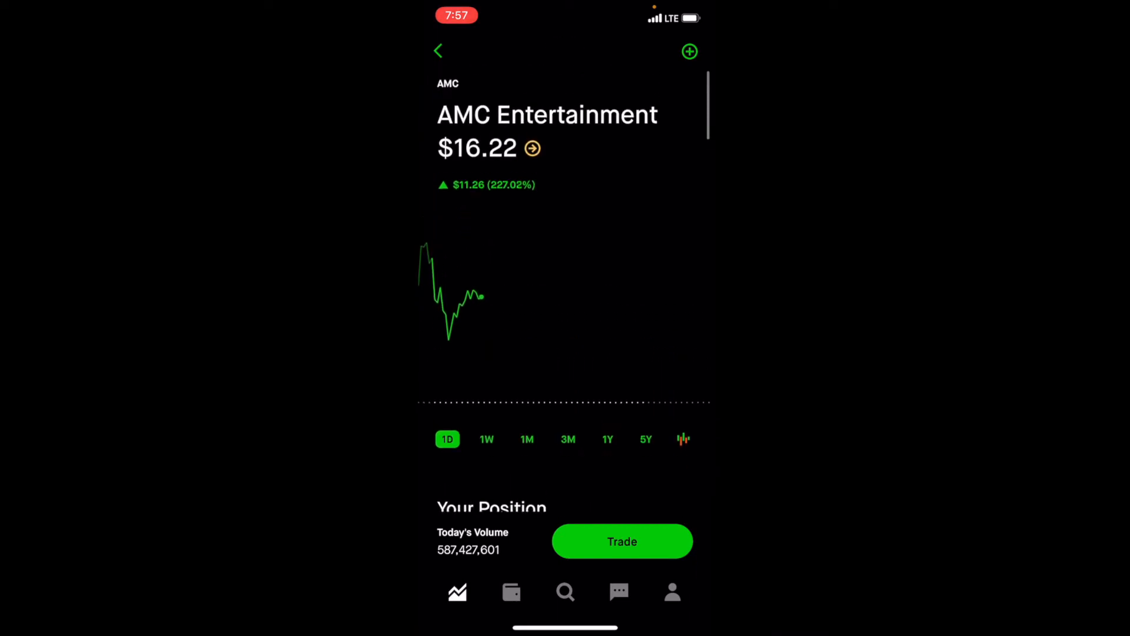
# - Scroll the holdings, open Tesla's stock page, and return to the list
pyautogui.click(438, 51)
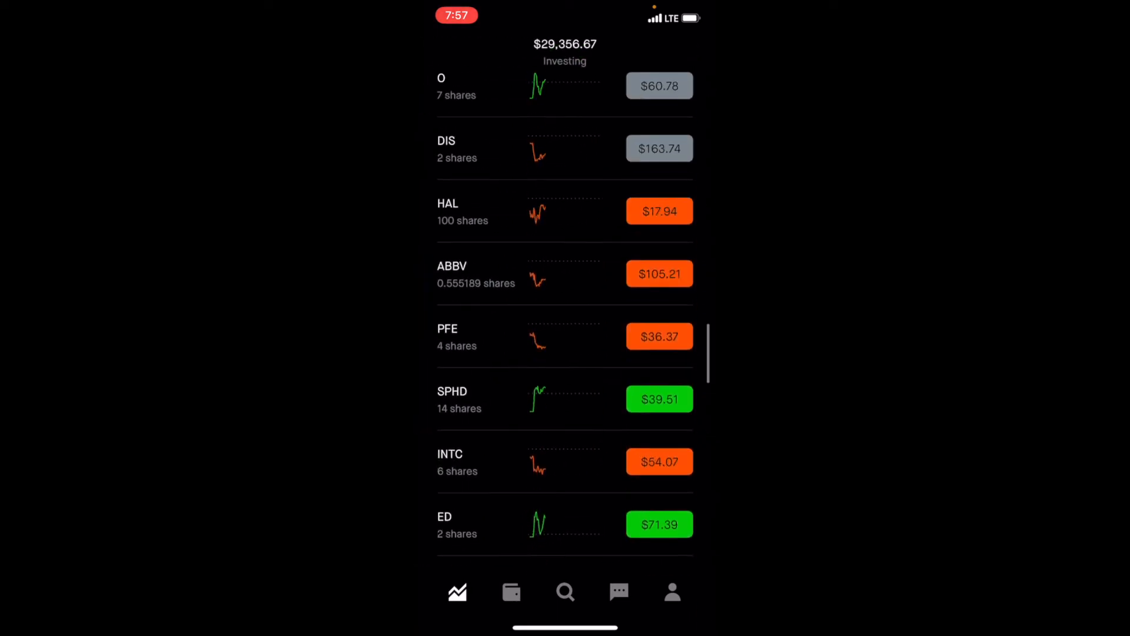
pyautogui.scroll(-3)
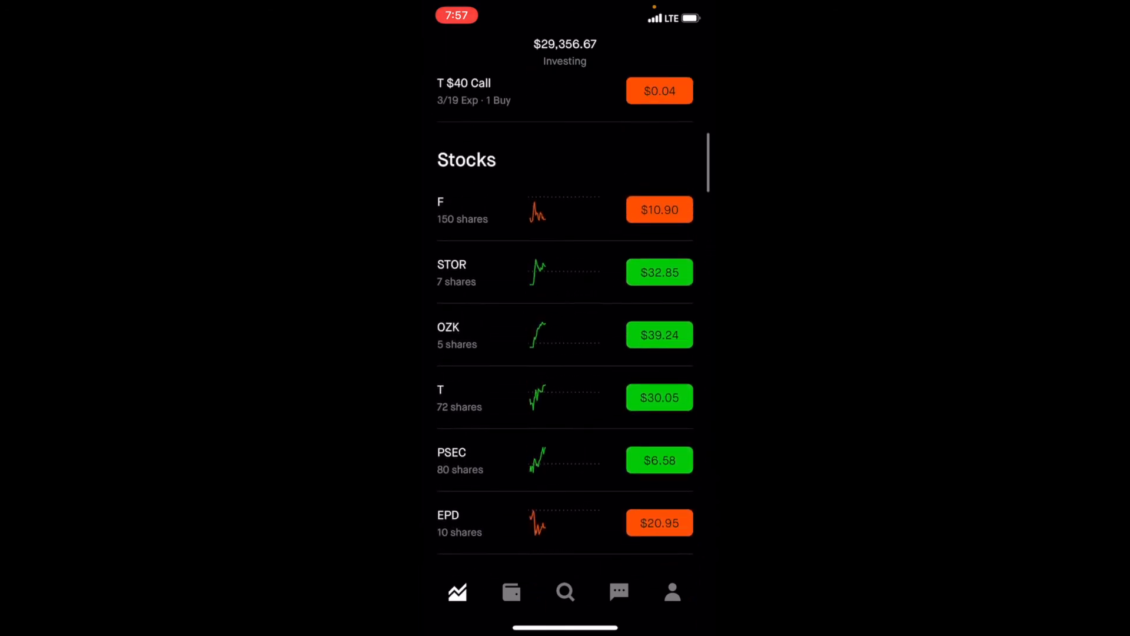
pyautogui.scroll(-3)
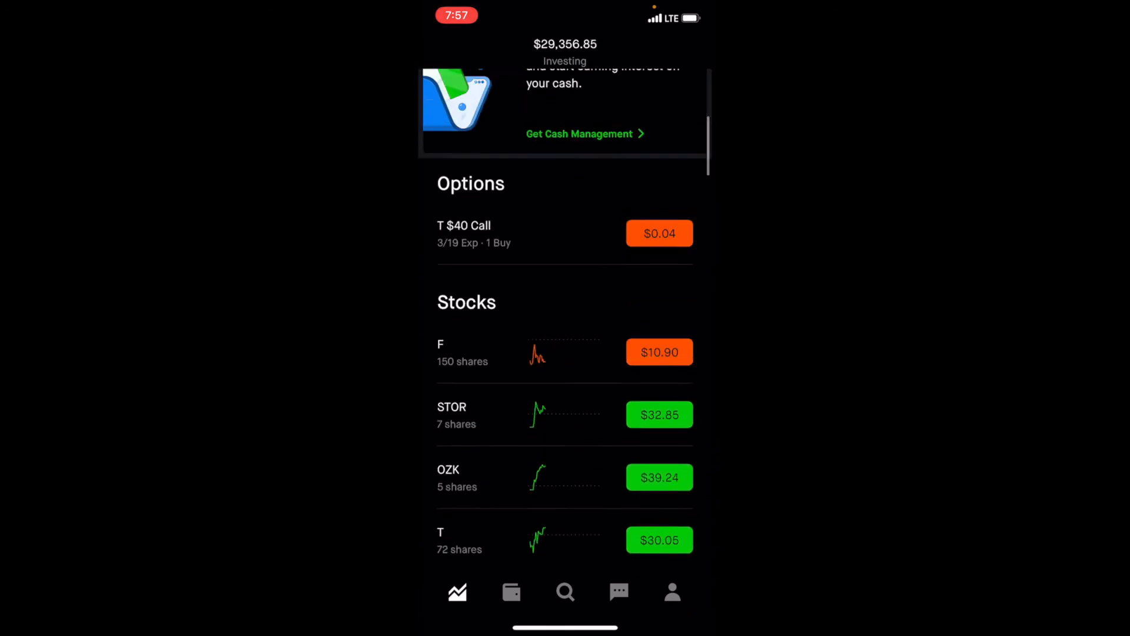
pyautogui.scroll(-3)
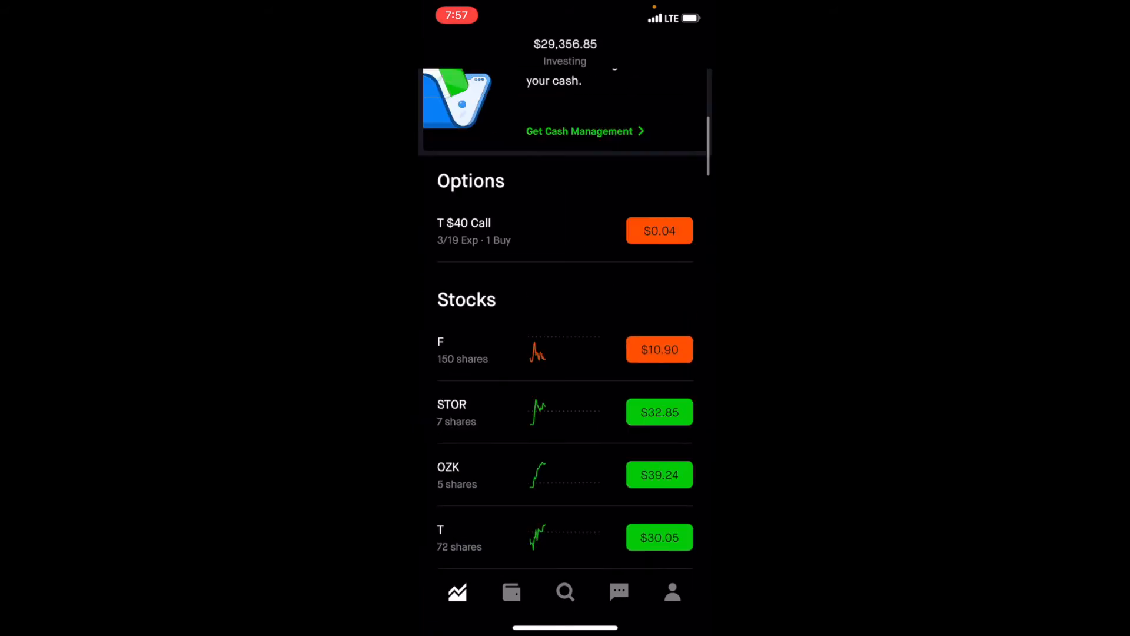
pyautogui.scroll(-3)
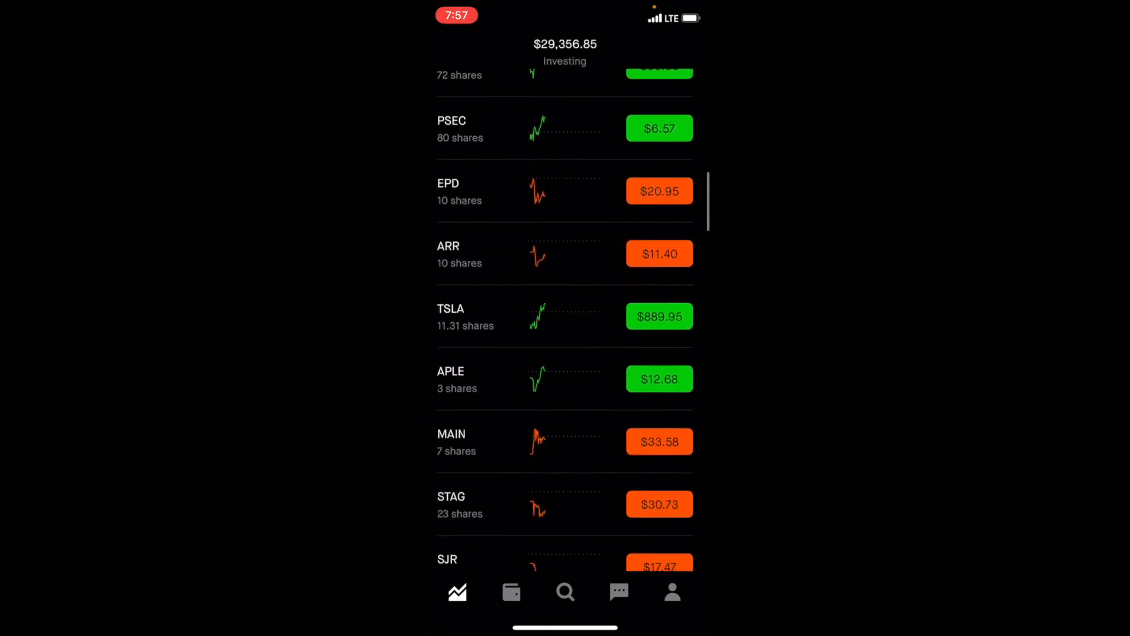
pyautogui.click(564, 317)
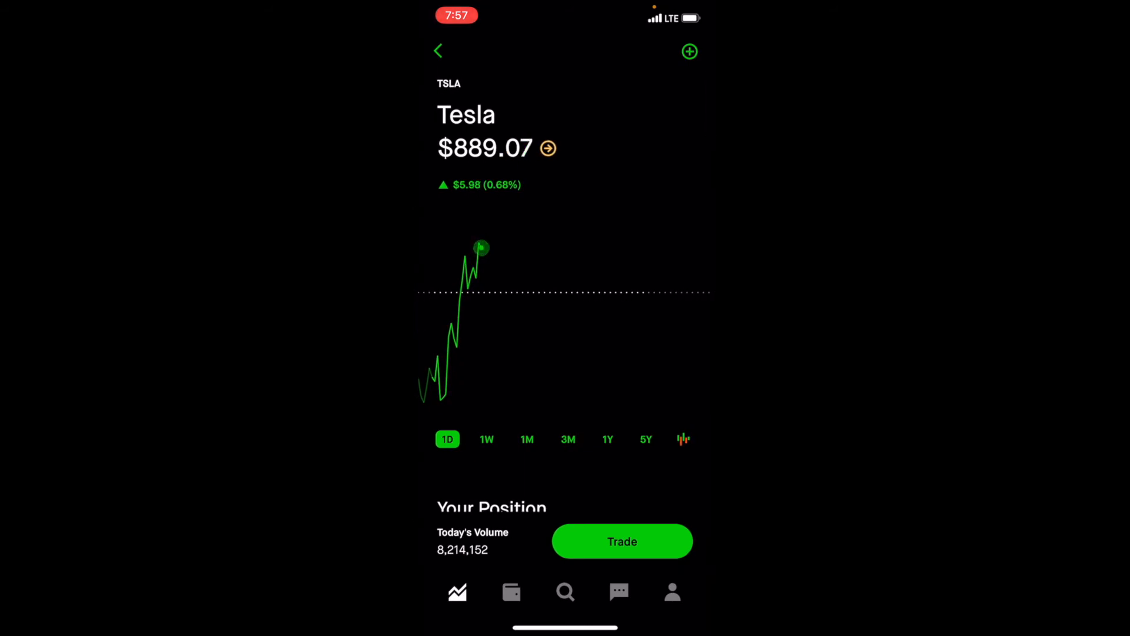
pyautogui.click(438, 51)
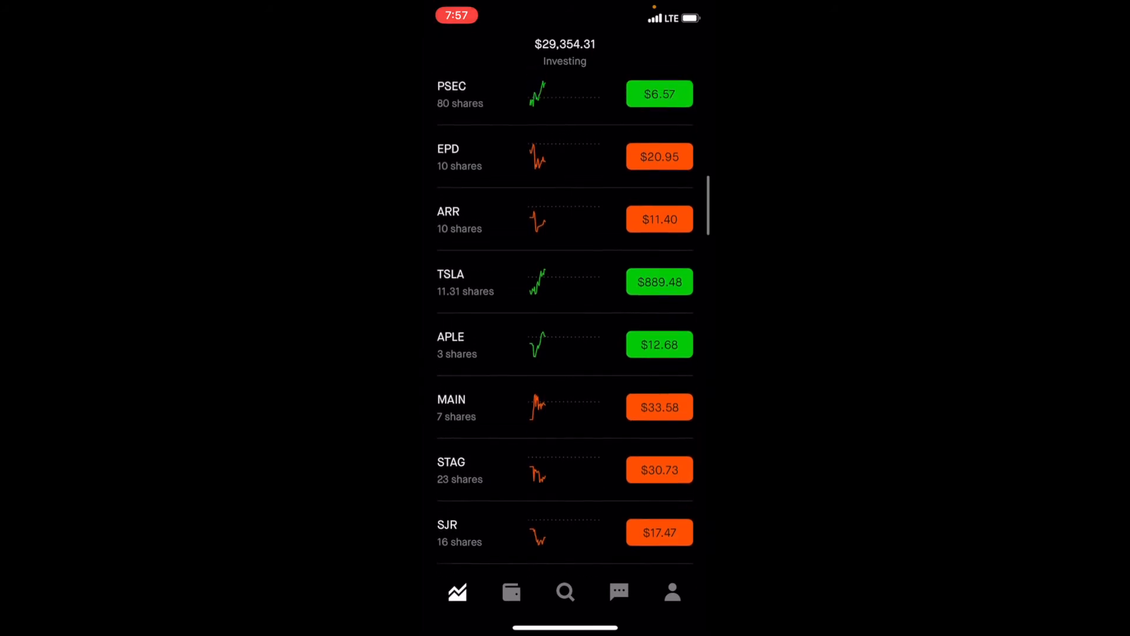
# - Open Starbucks' stock page, view its one-day price chart, and return
pyautogui.scroll(-3)
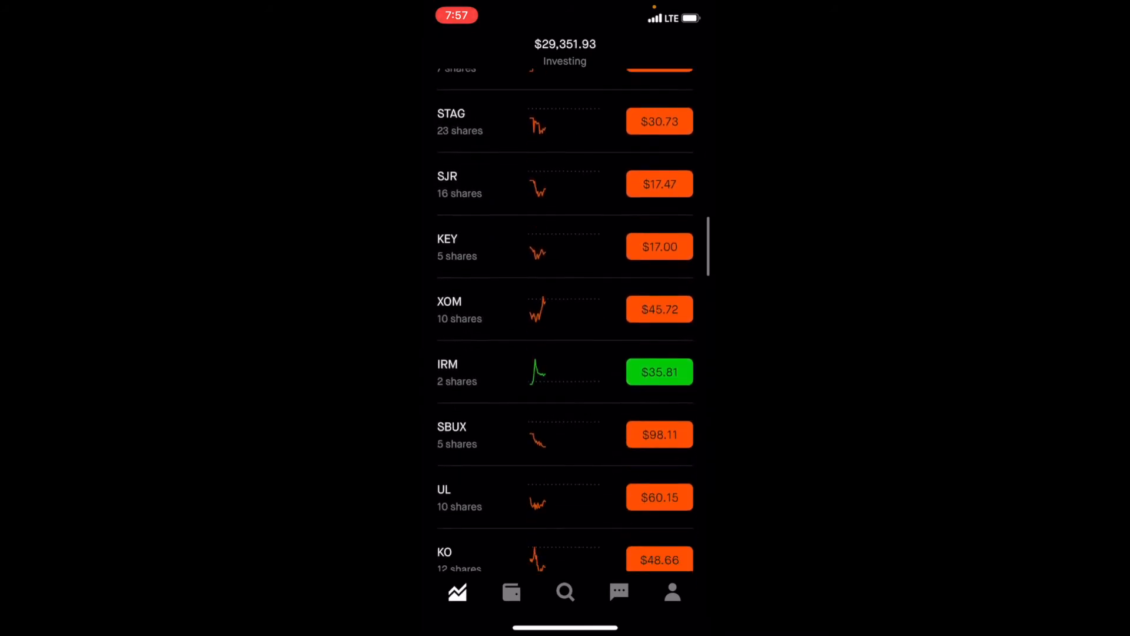
pyautogui.scroll(-3)
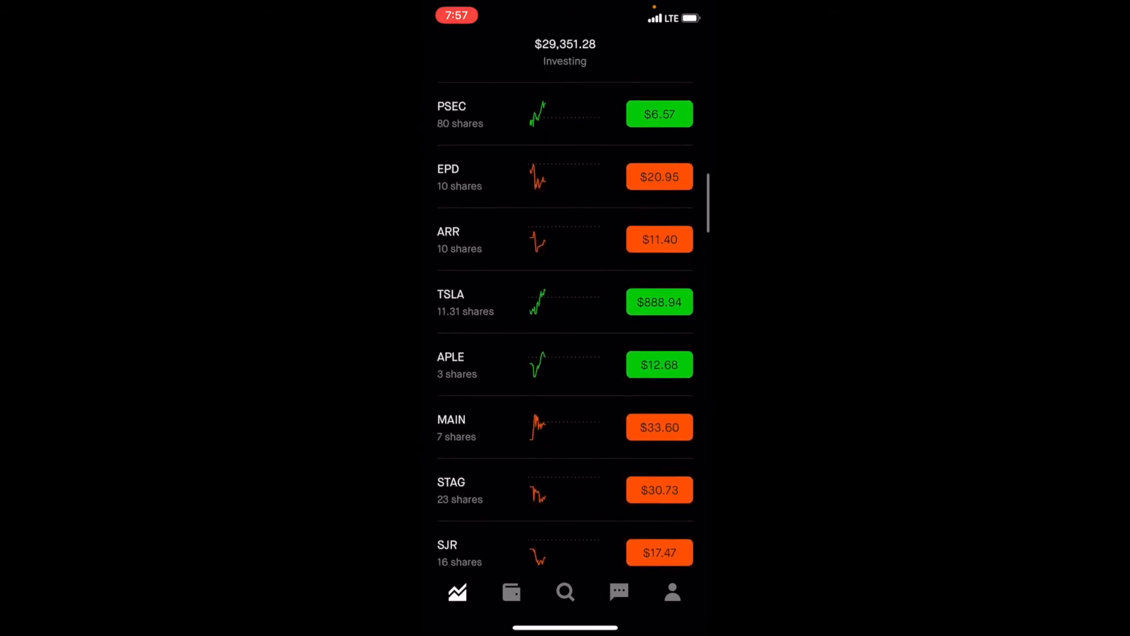
pyautogui.scroll(-3)
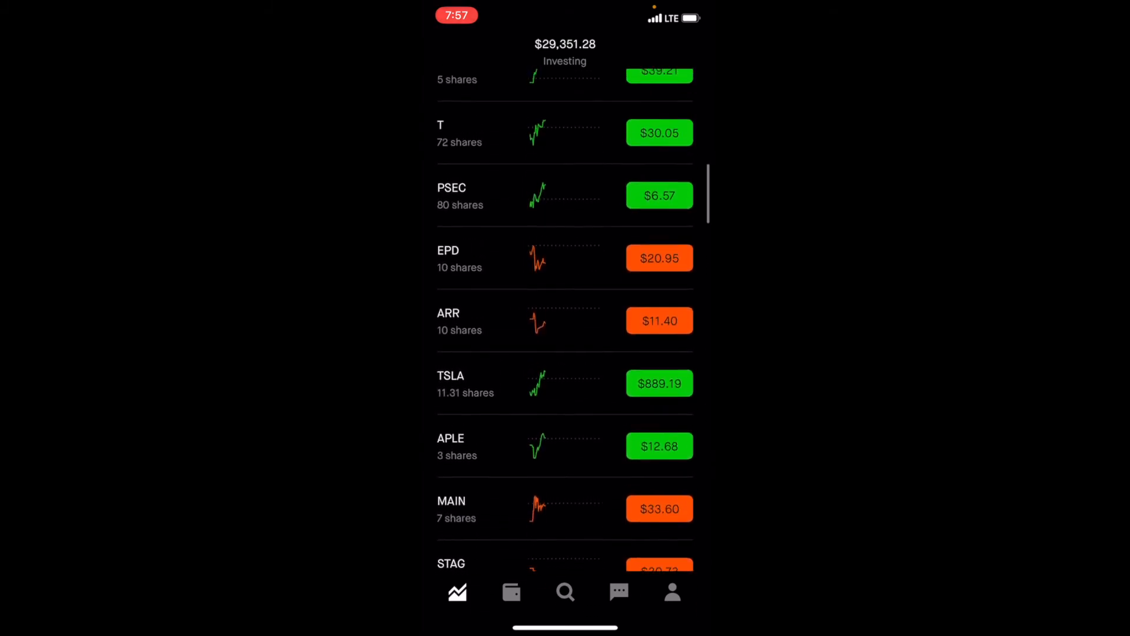
pyautogui.scroll(-3)
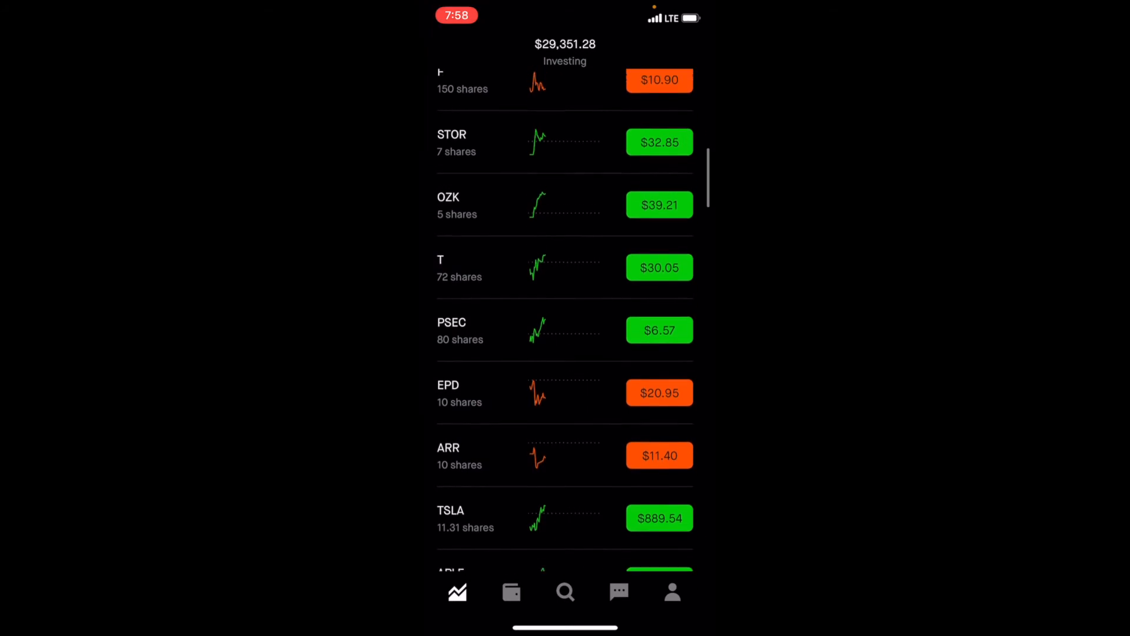
pyautogui.scroll(-3)
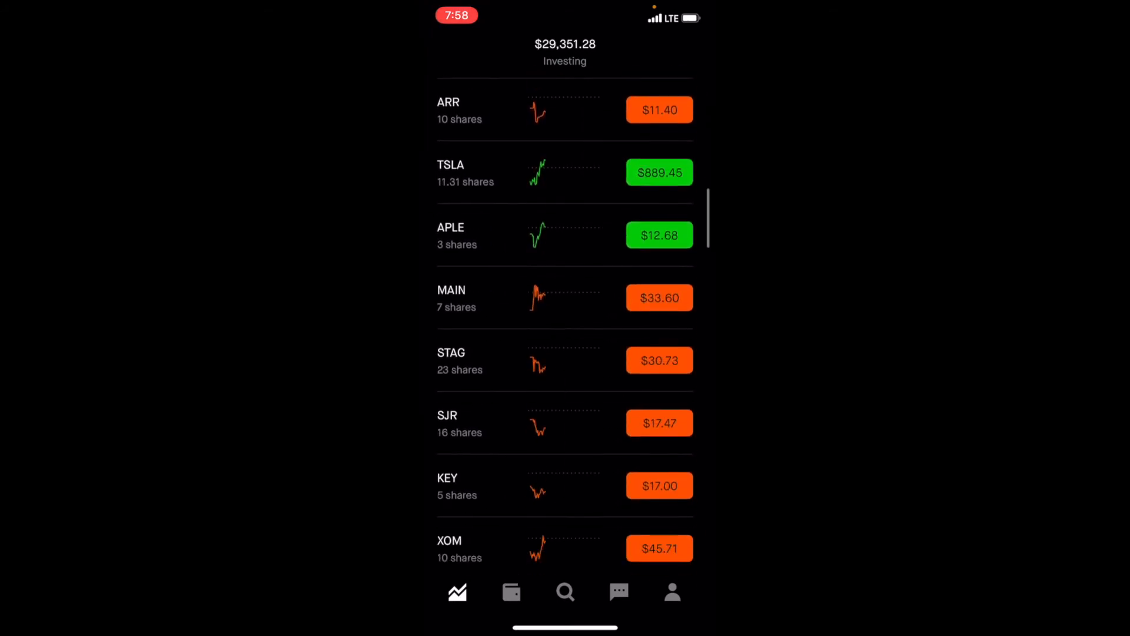
pyautogui.scroll(-3)
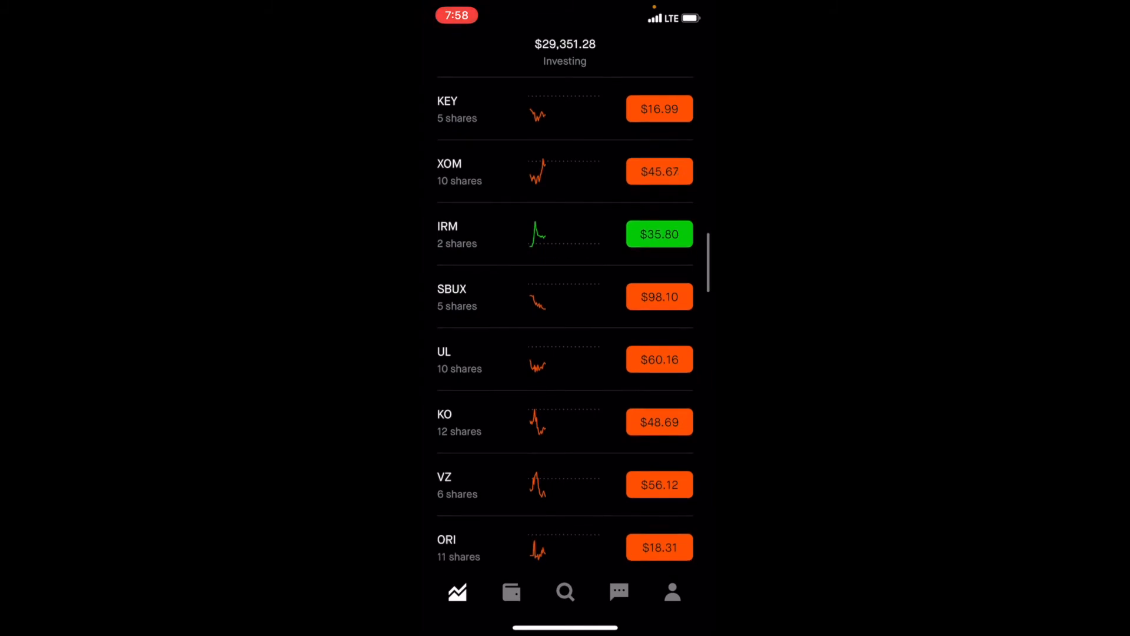
pyautogui.click(565, 296)
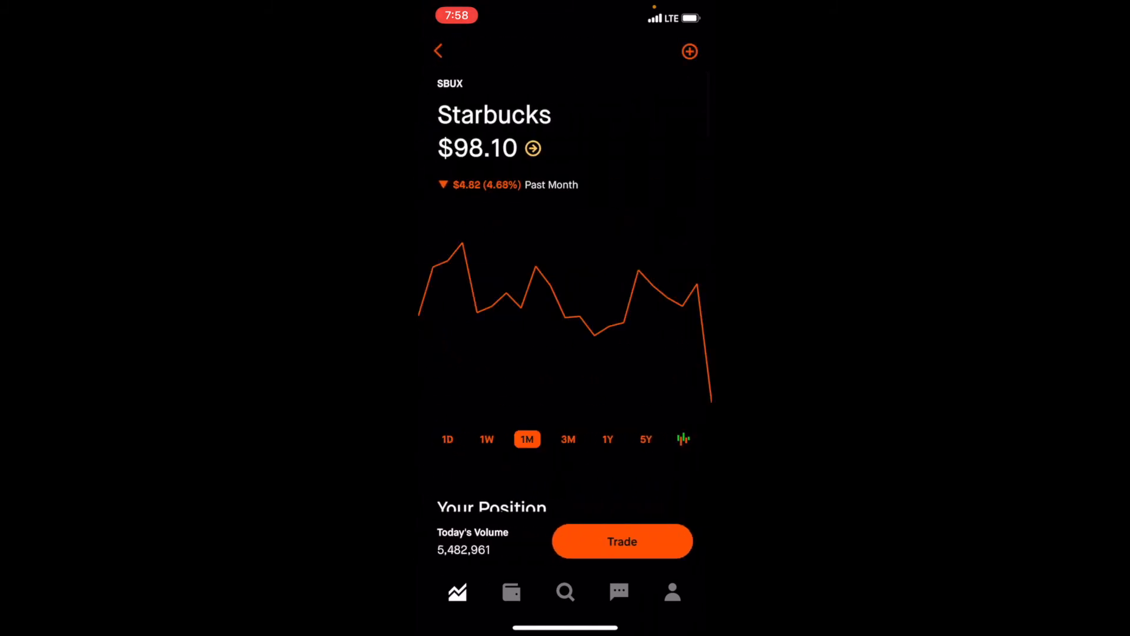
pyautogui.click(447, 438)
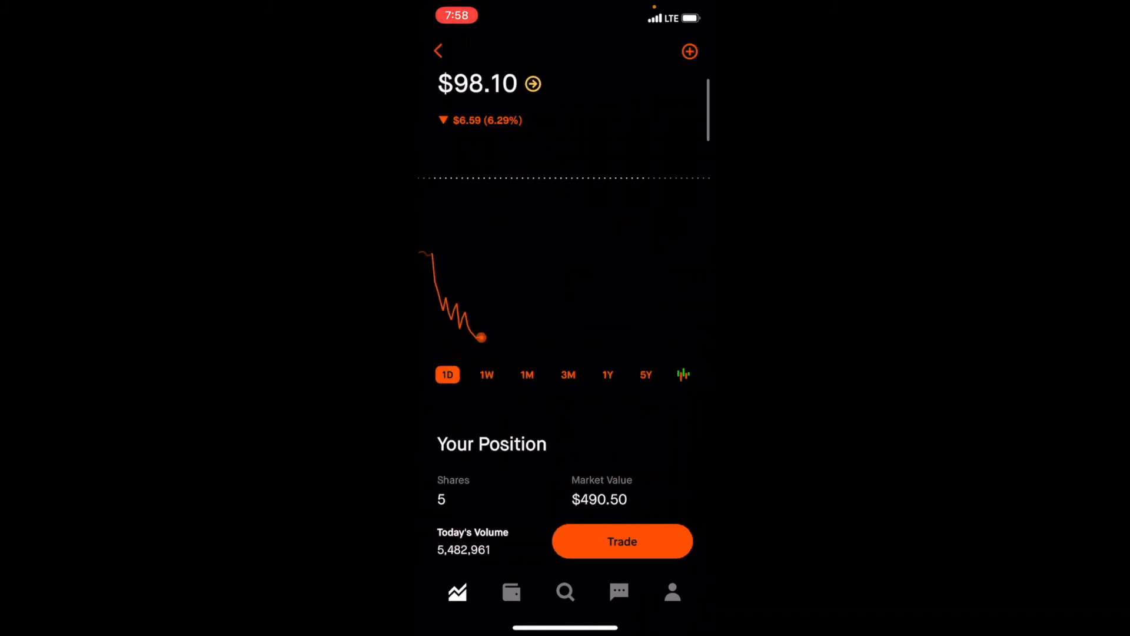
pyautogui.scroll(-3)
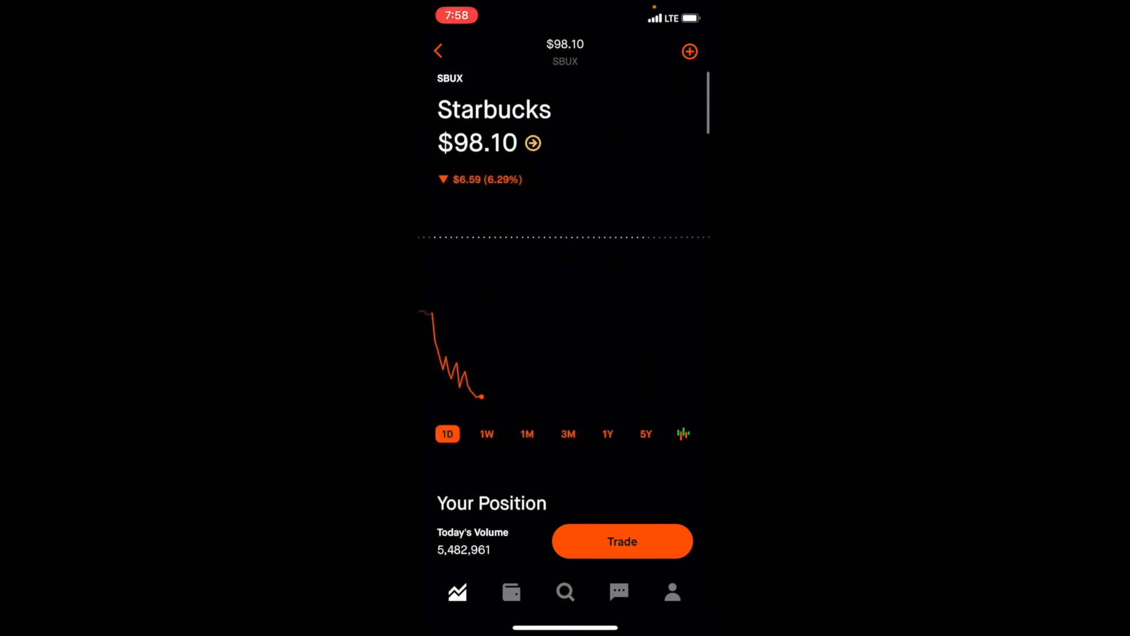
pyautogui.click(439, 52)
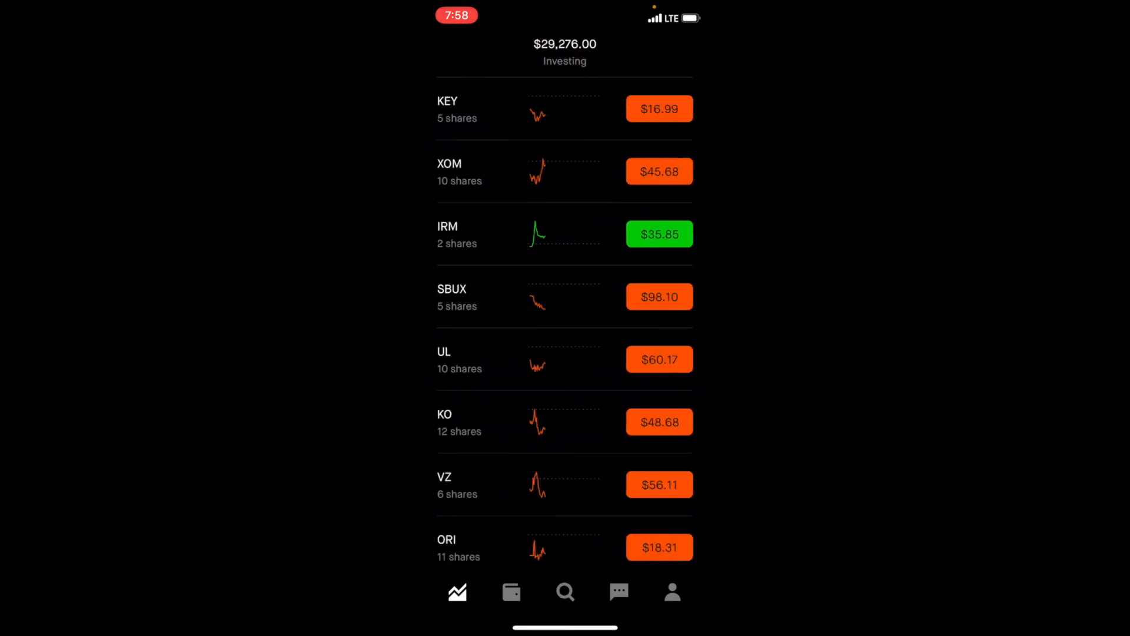
# - Check the SPHD fund's 14-share position and pending dividend
pyautogui.scroll(-3)
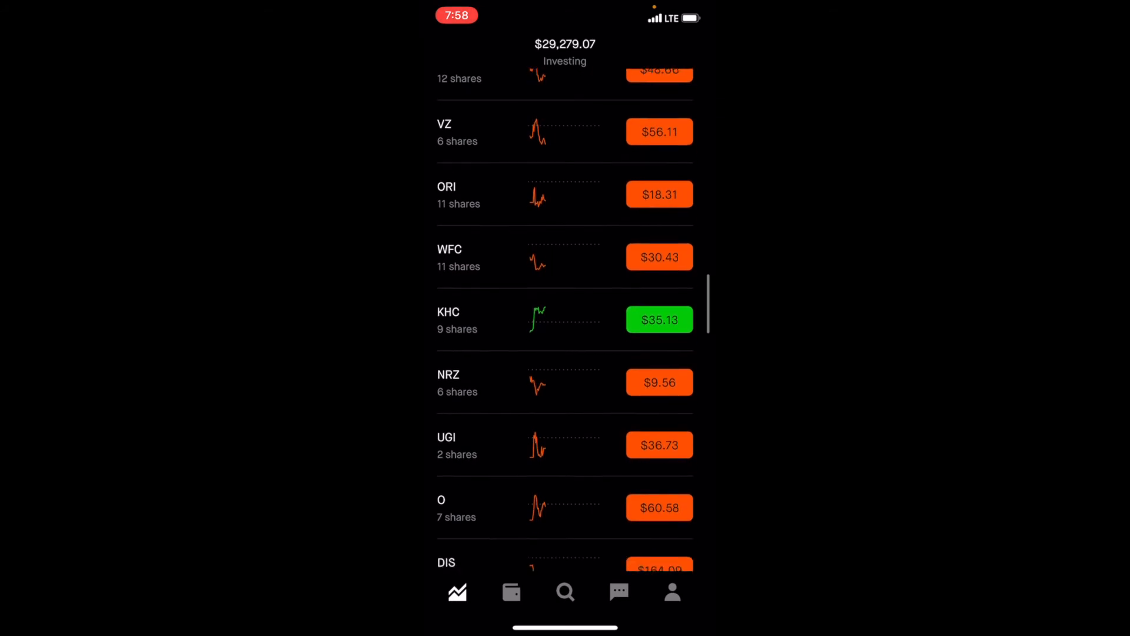
pyautogui.scroll(-3)
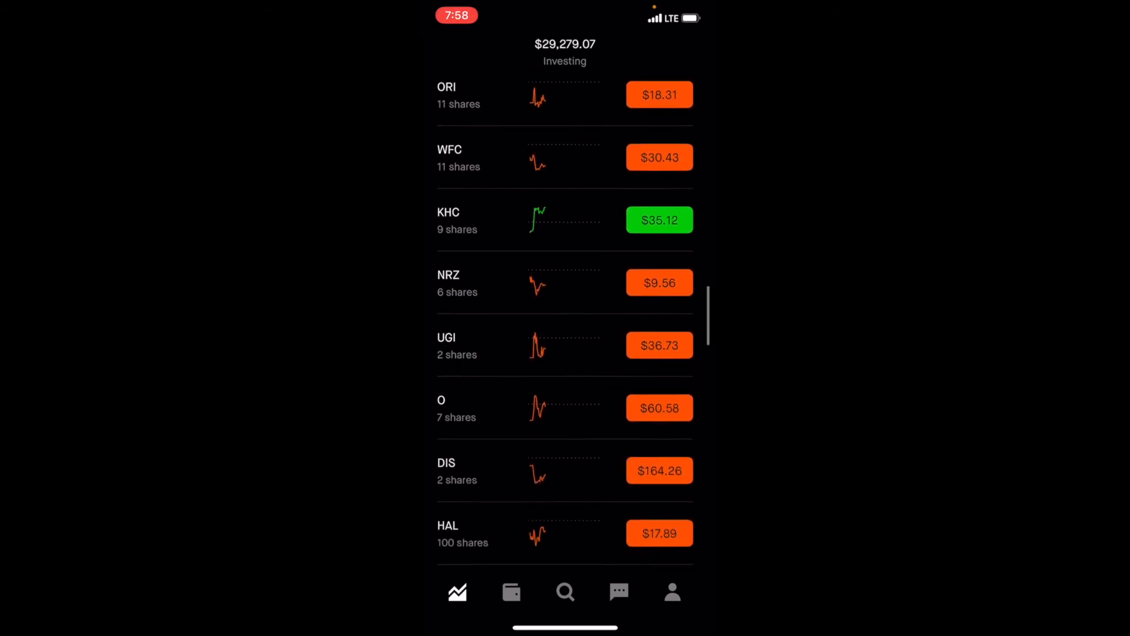
pyautogui.scroll(-3)
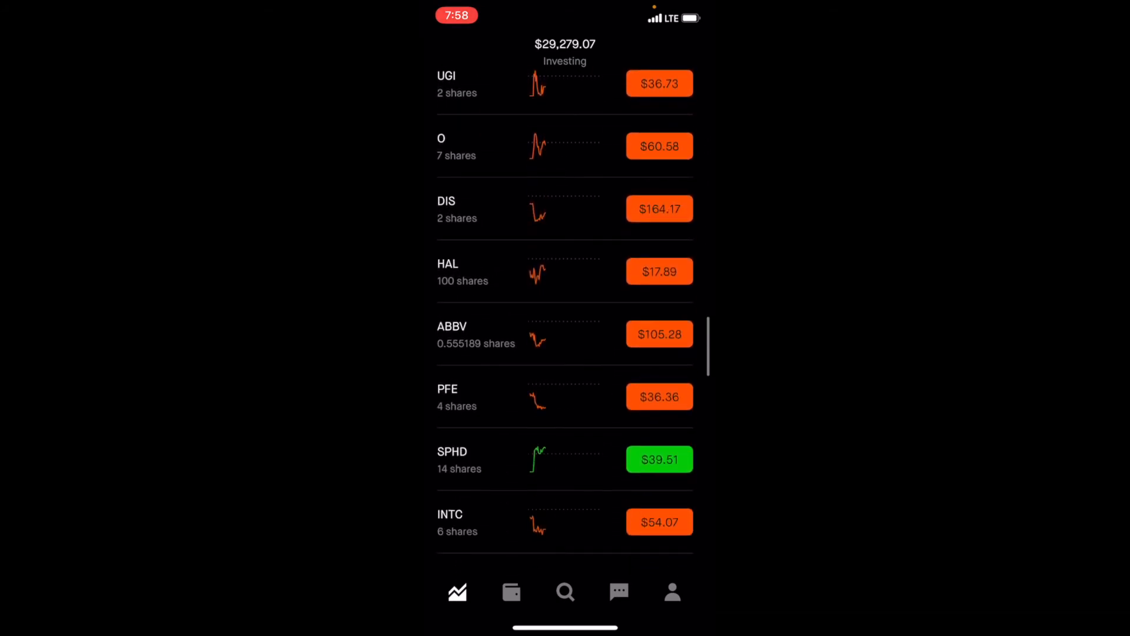
pyautogui.scroll(-3)
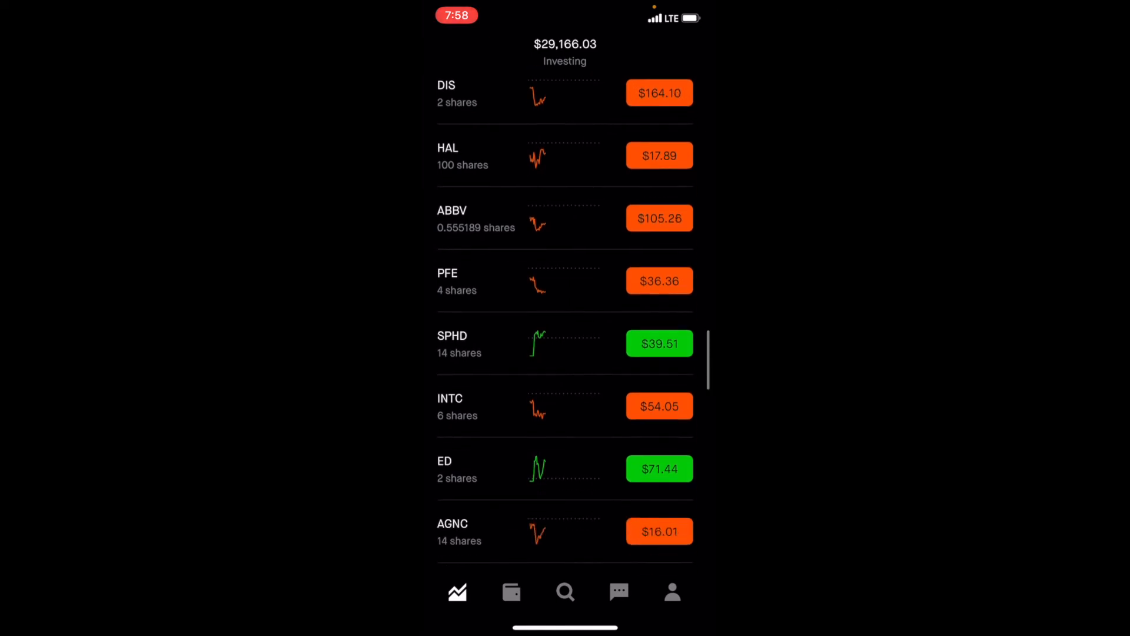
pyautogui.click(564, 344)
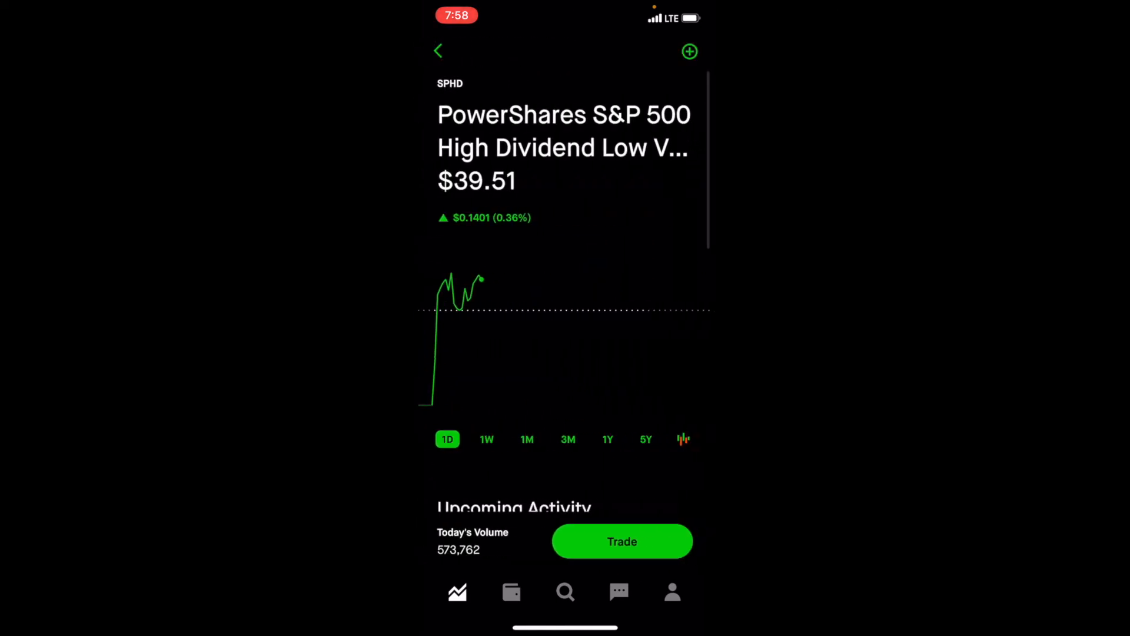
pyautogui.scroll(-3)
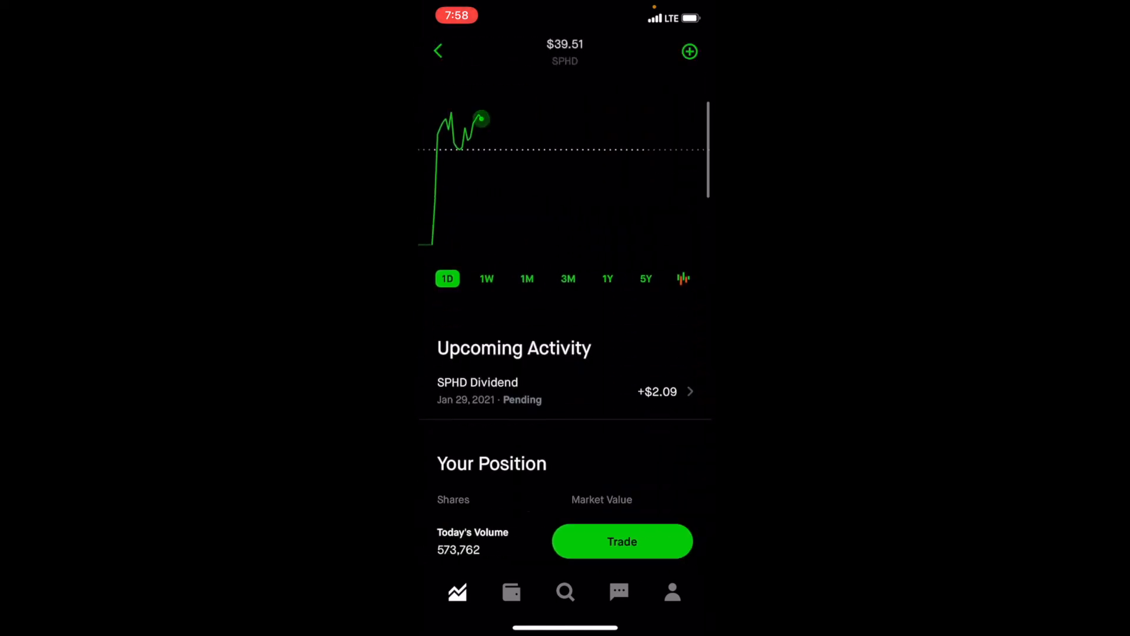
pyautogui.scroll(-3)
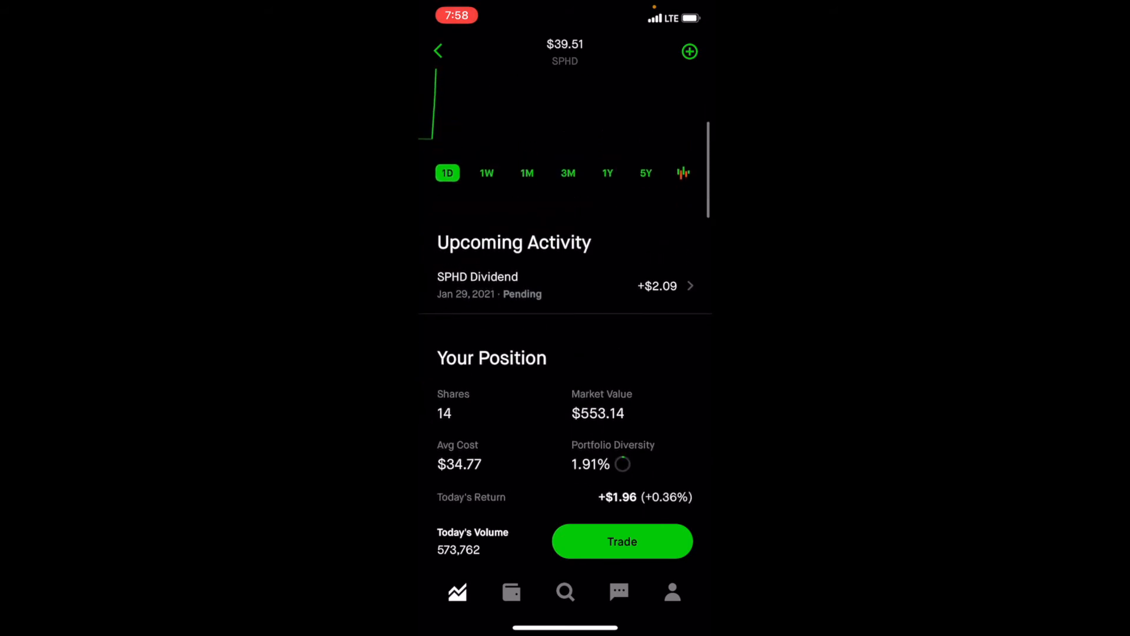
pyautogui.click(438, 51)
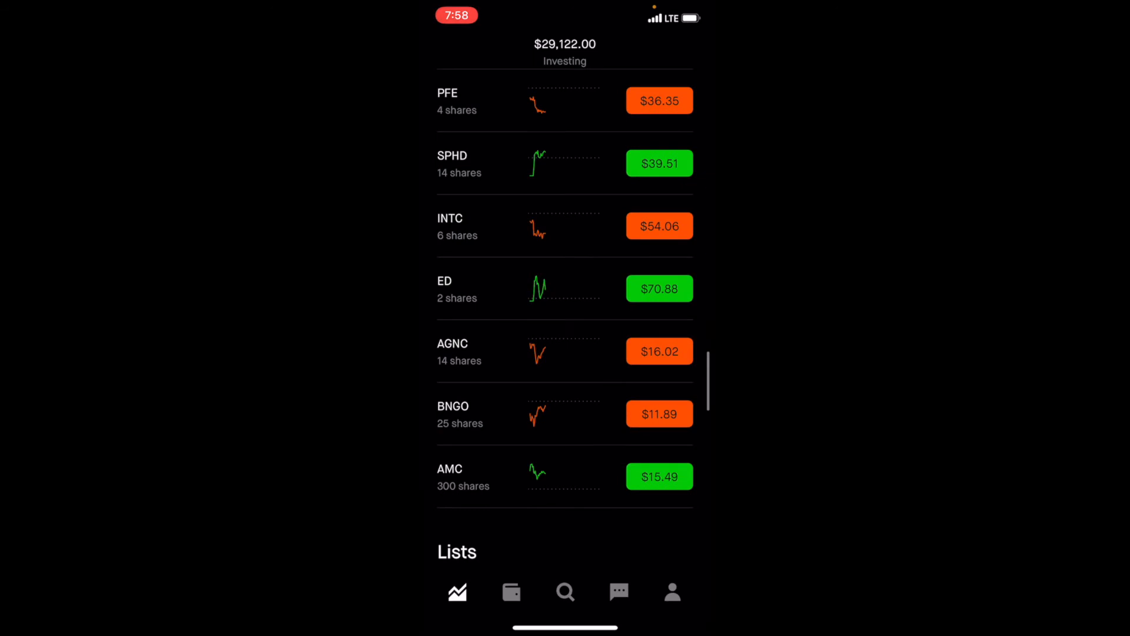
# - Open the account's dividend history and scroll through the past payments
pyautogui.click(671, 591)
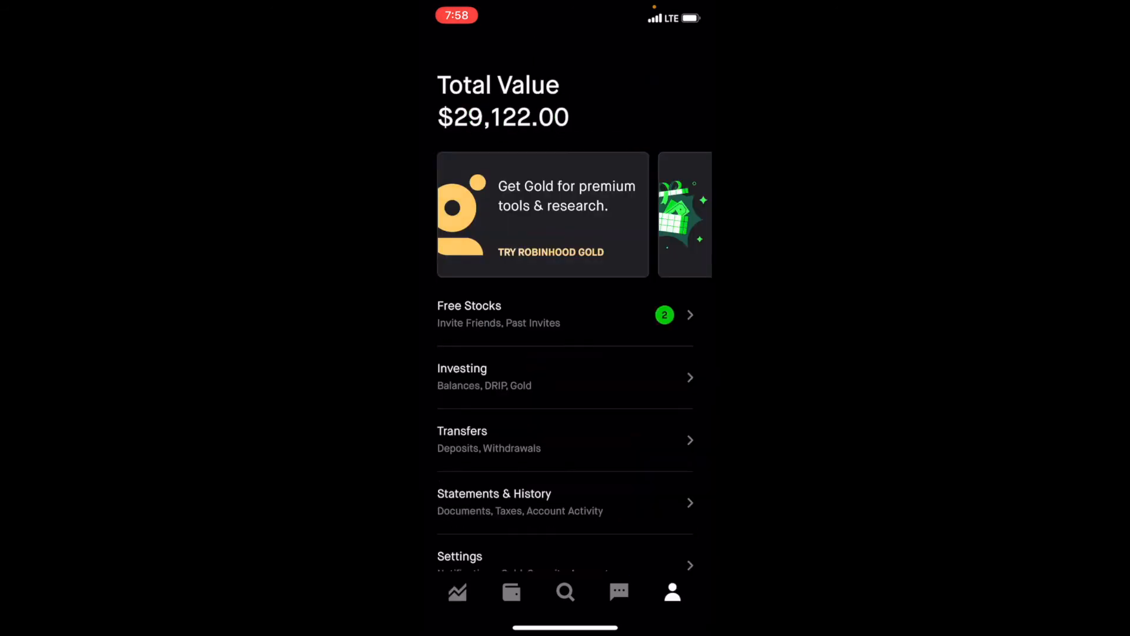
pyautogui.click(494, 502)
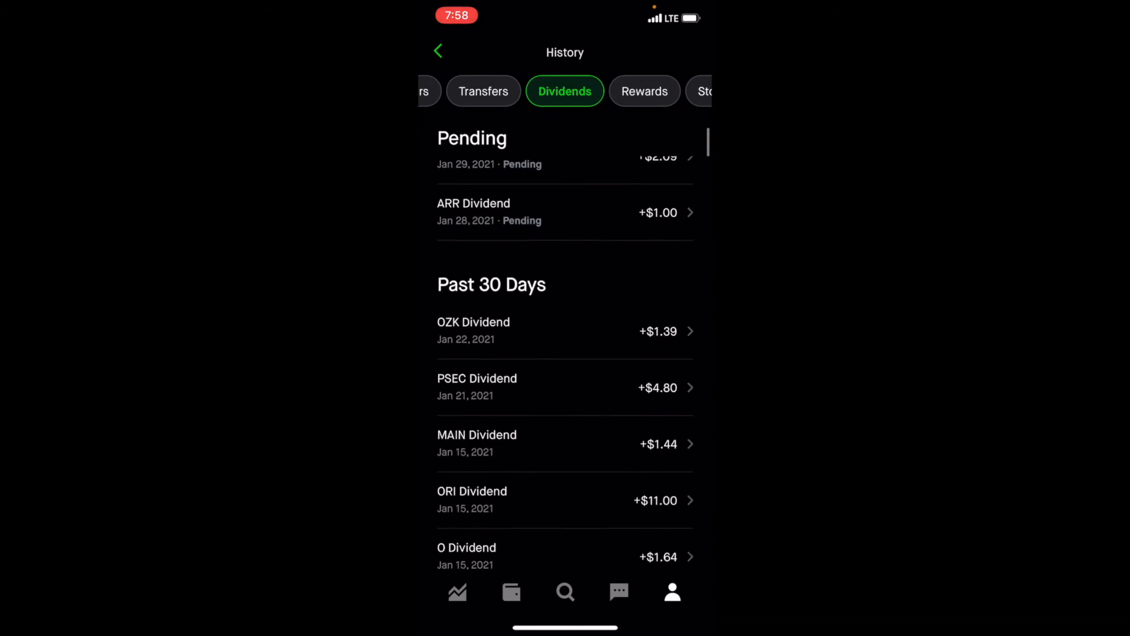
pyautogui.scroll(-3)
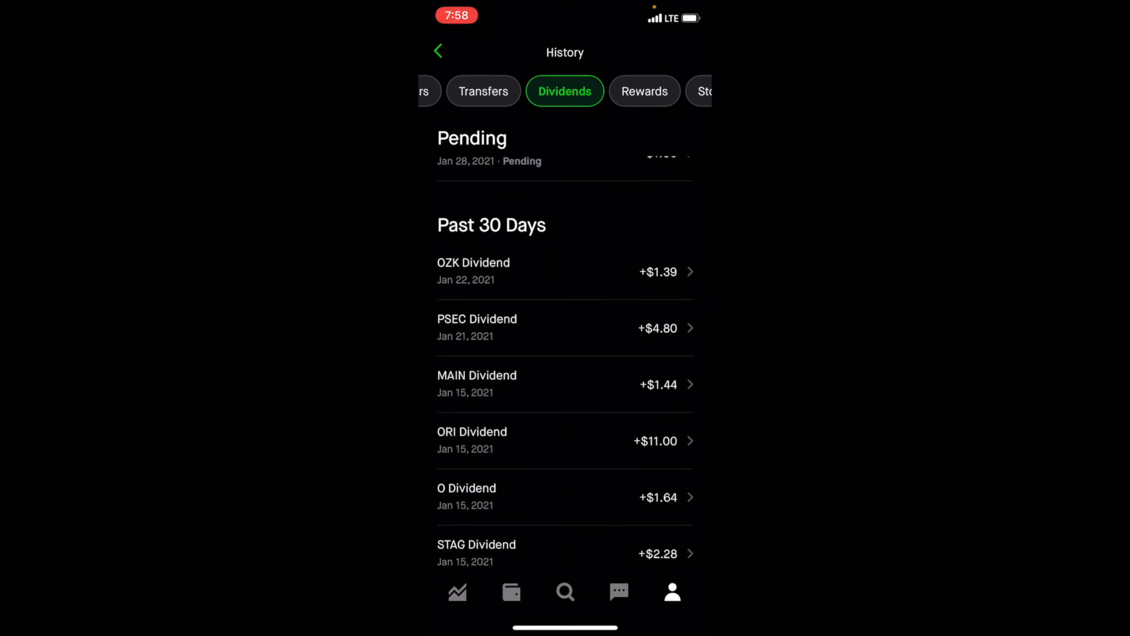
pyautogui.scroll(-3)
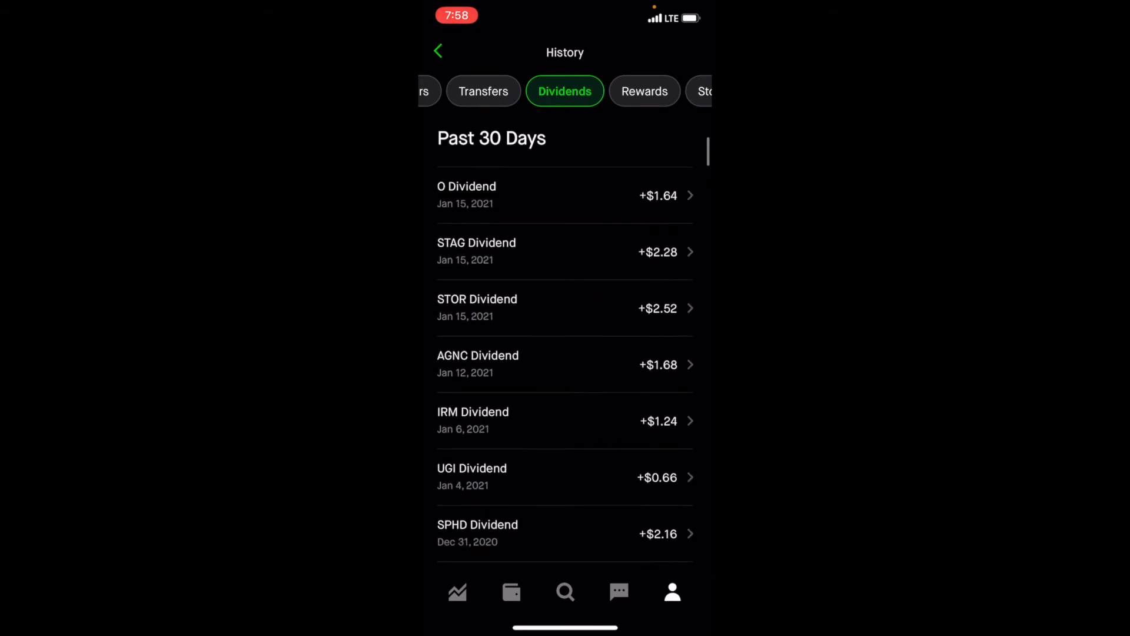
pyautogui.scroll(-3)
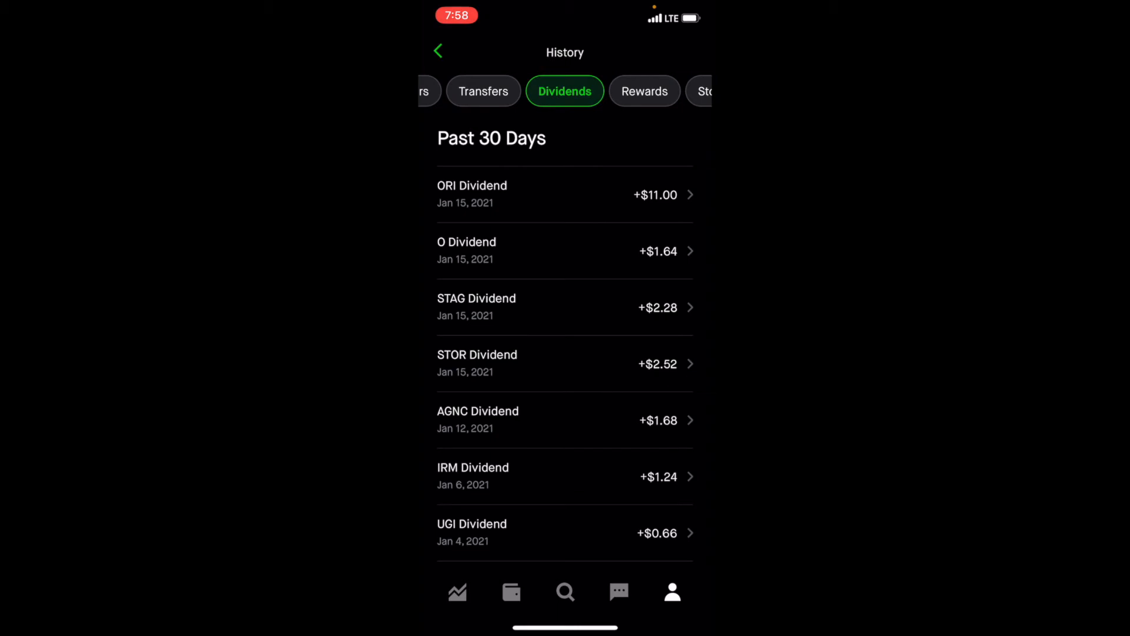
pyautogui.scroll(-3)
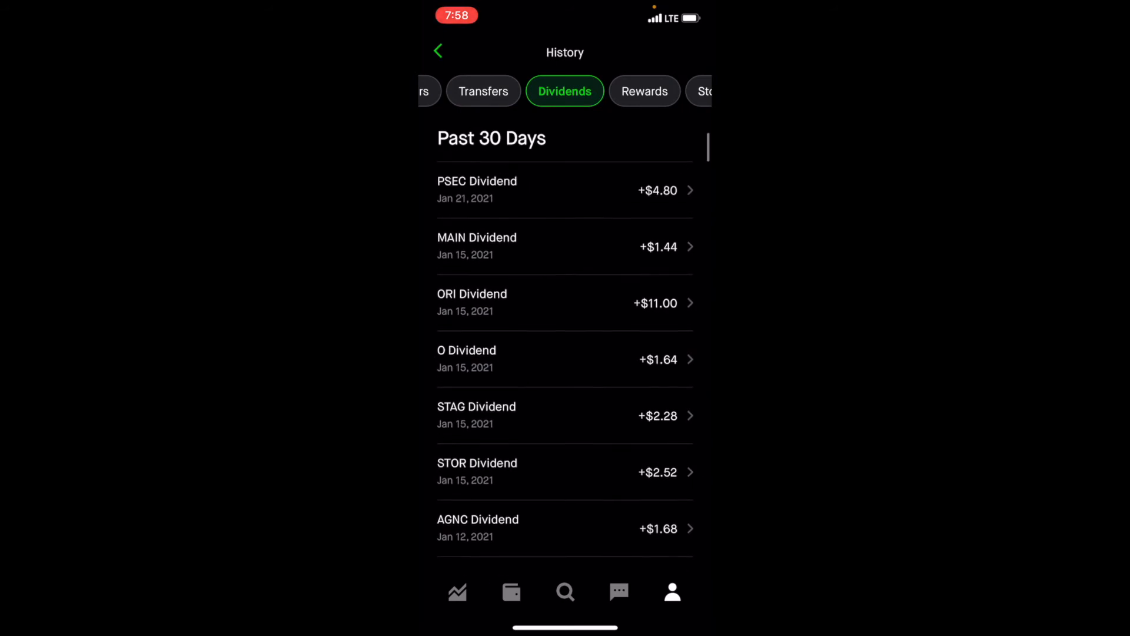
# - View the $1.39 OZK dividend details, then revisit pending and past-30-days dividends
pyautogui.click(565, 302)
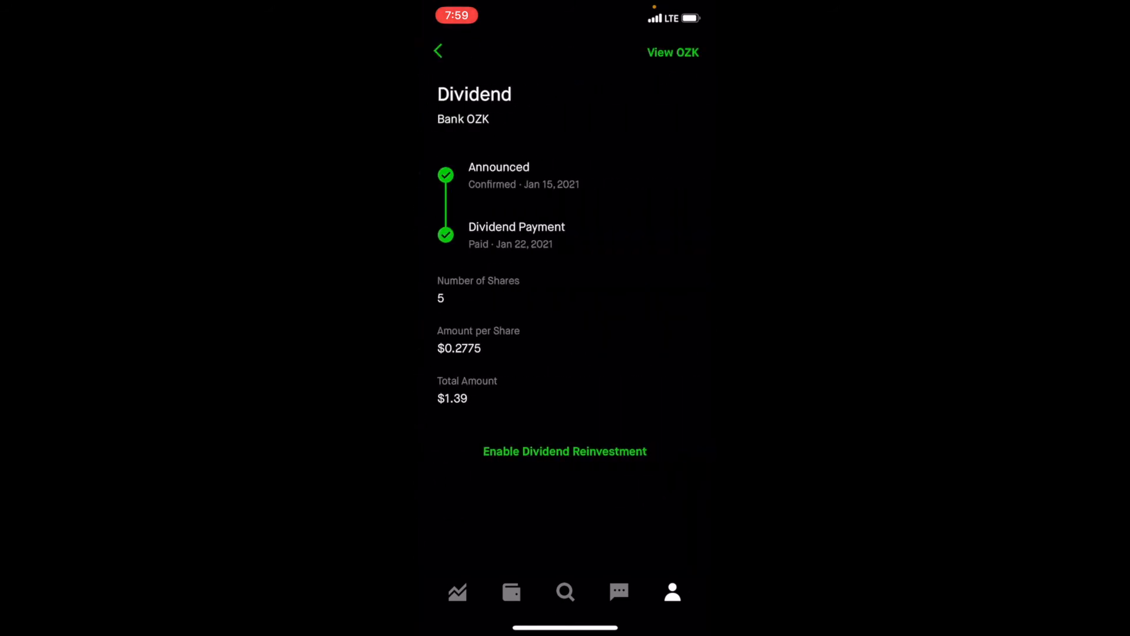
pyautogui.click(437, 51)
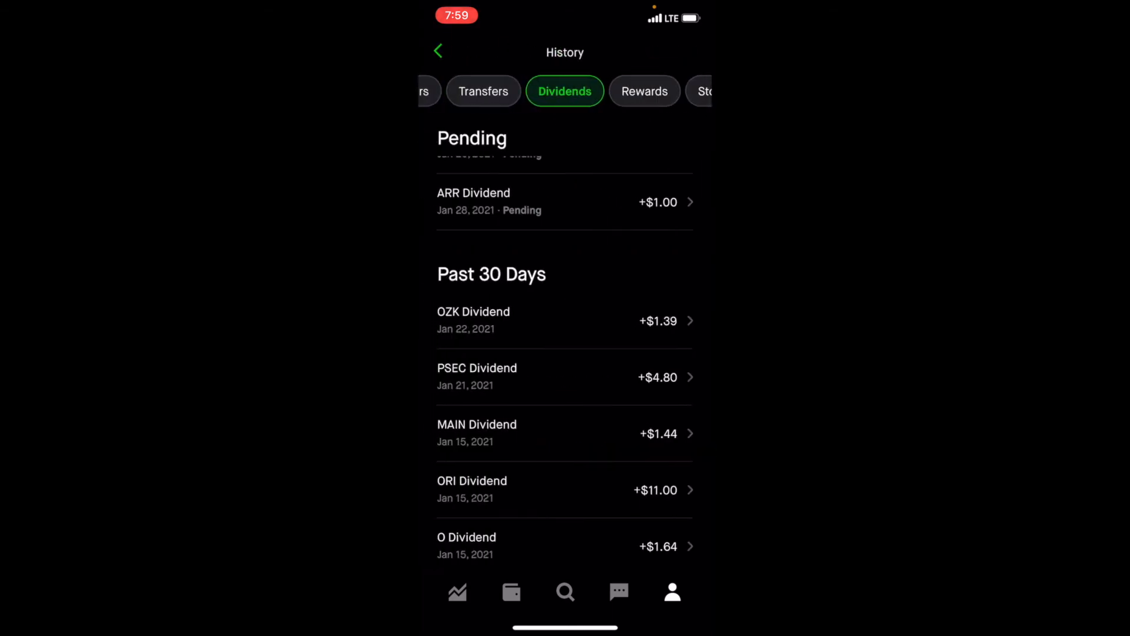
pyautogui.scroll(3)
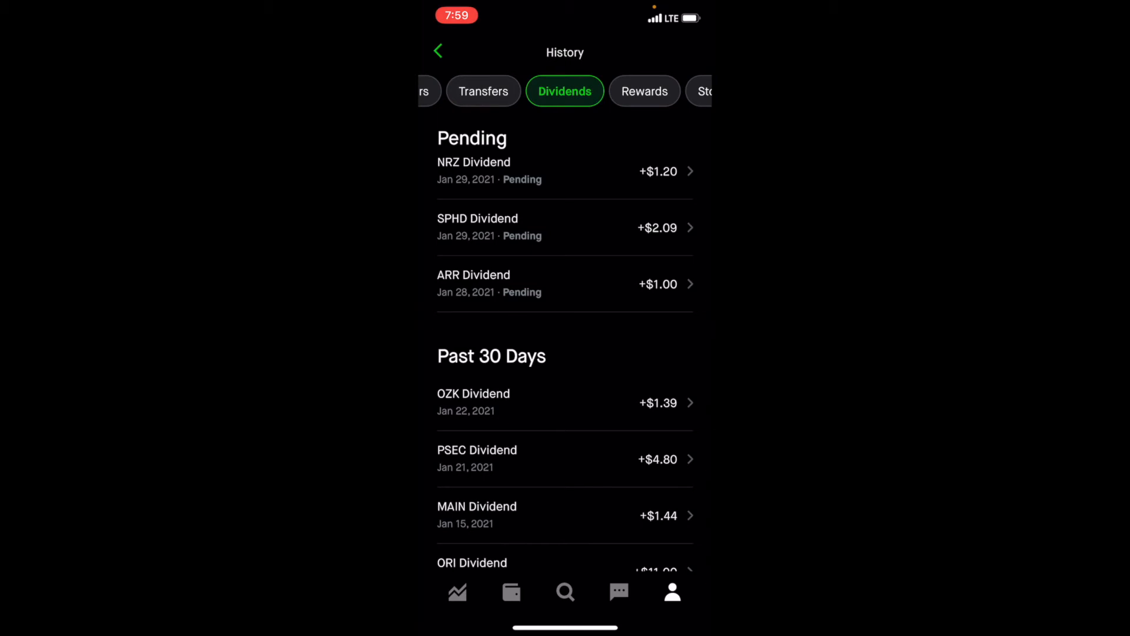
pyautogui.scroll(-3)
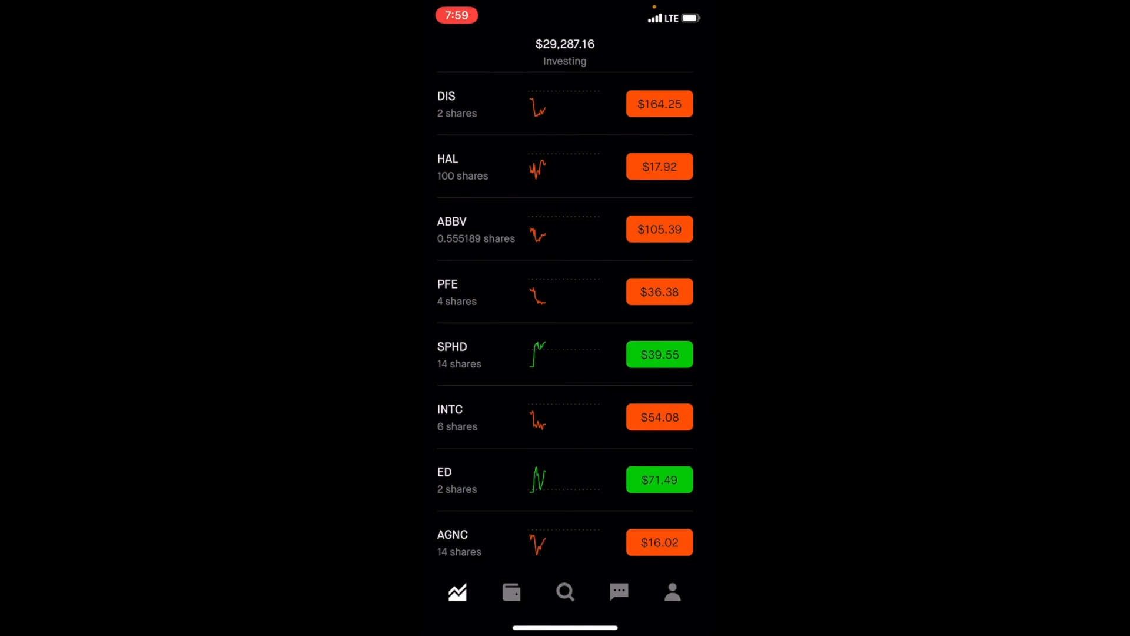
# - Open VZ and check its pending $3.77 dividend on 6 shares, paying Feb 1, 2021
pyautogui.scroll(-3)
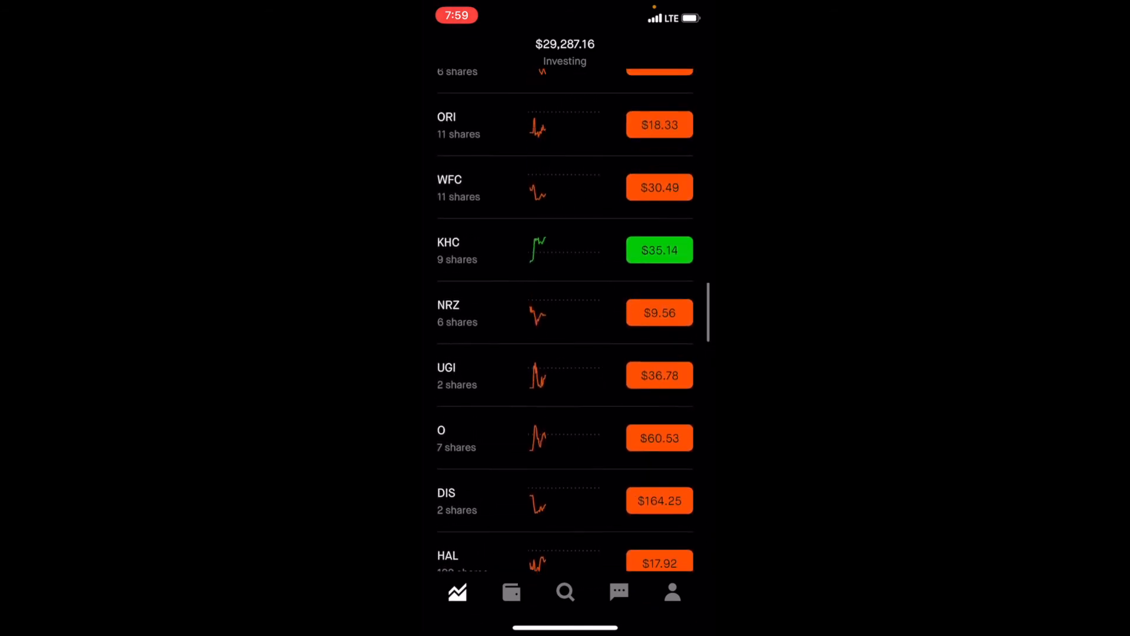
pyautogui.scroll(-3)
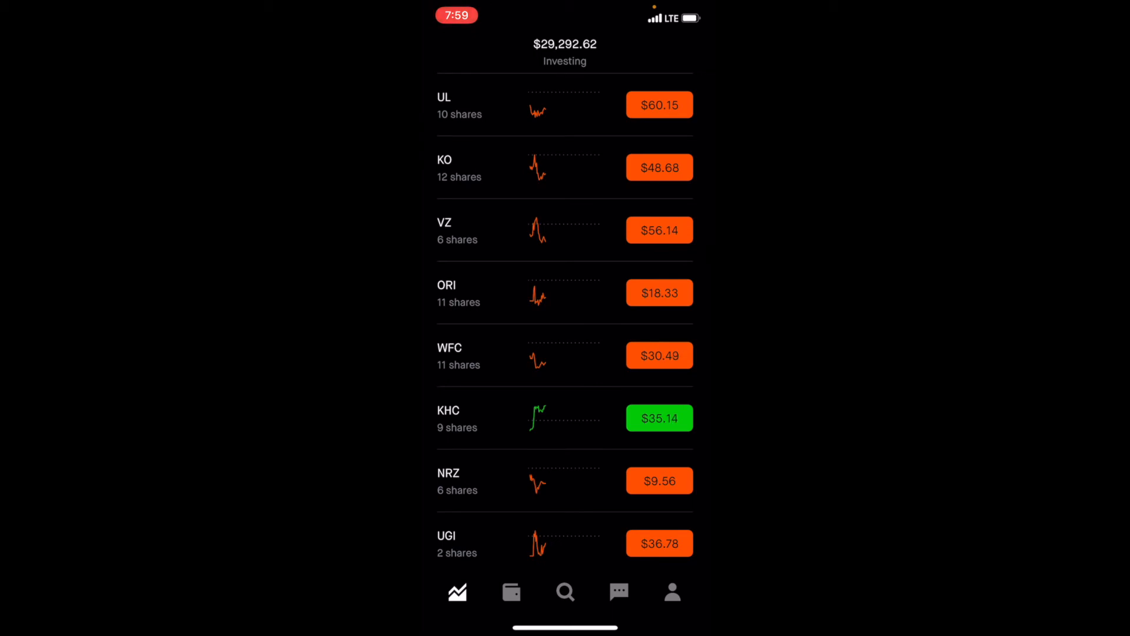
pyautogui.click(564, 231)
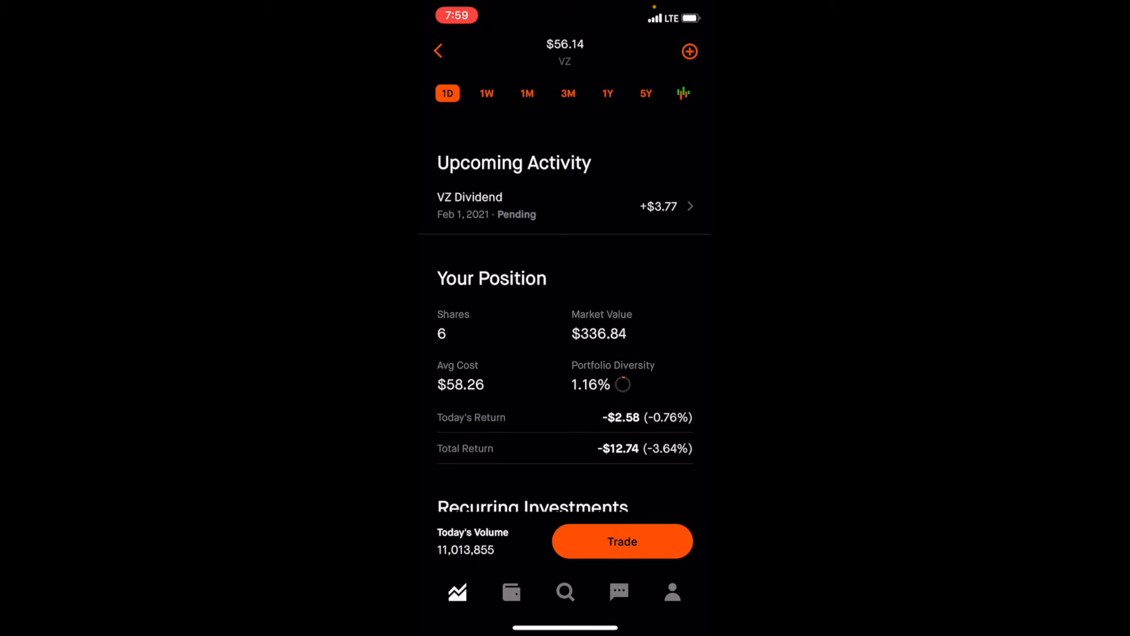
pyautogui.scroll(-3)
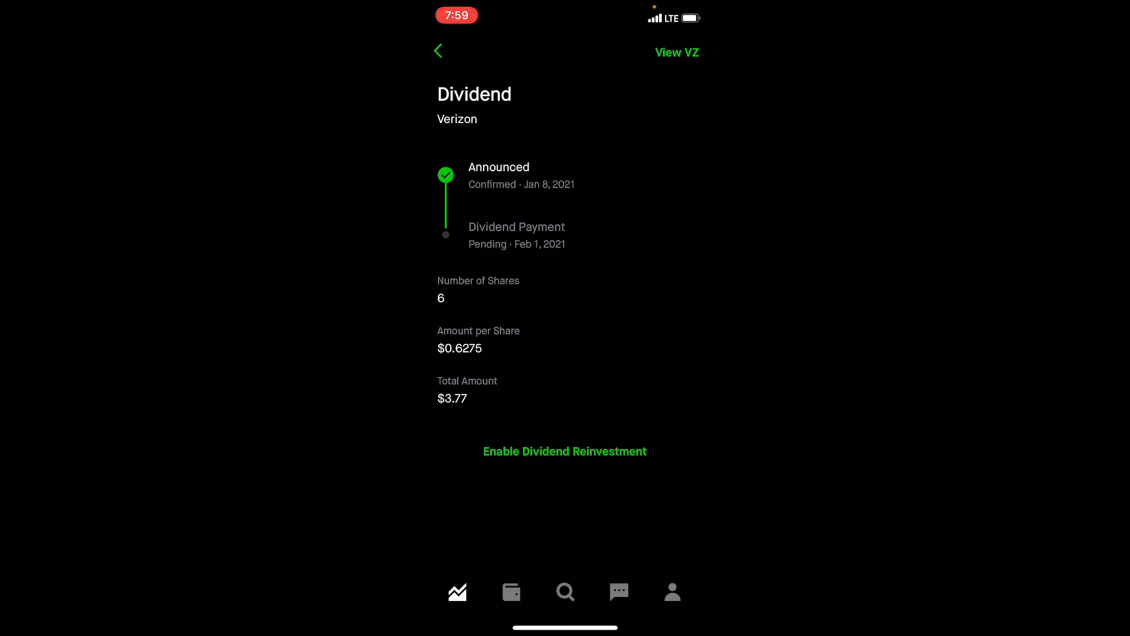
pyautogui.click(676, 52)
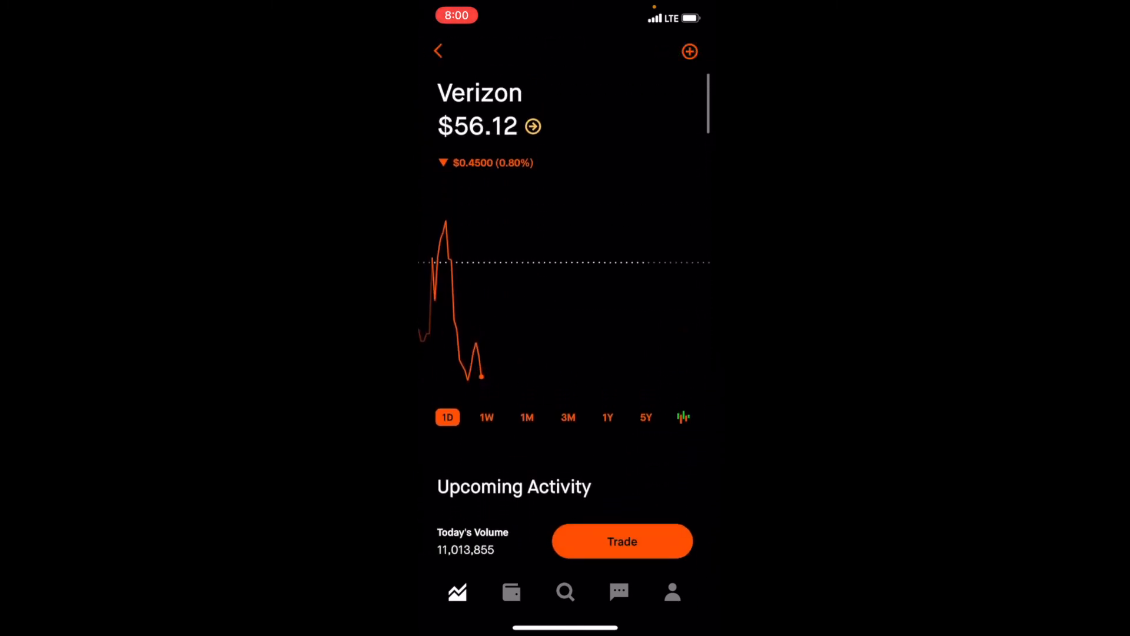
# - Start a buy order for 2 Verizon shares, estimated at $112.23, and review it
pyautogui.click(622, 540)
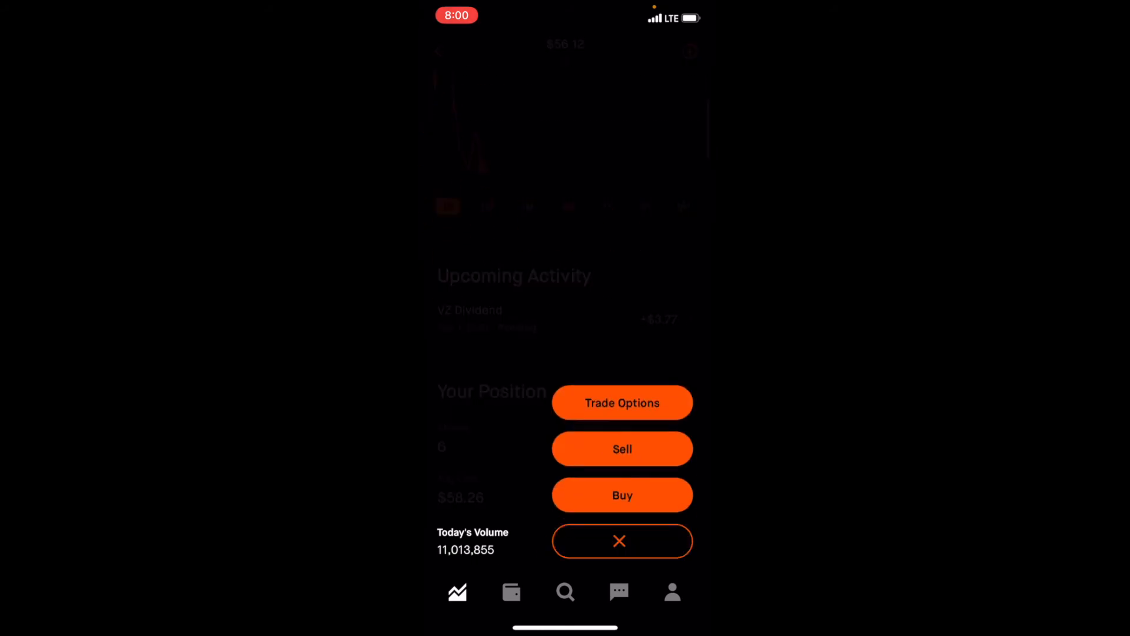
pyautogui.click(622, 495)
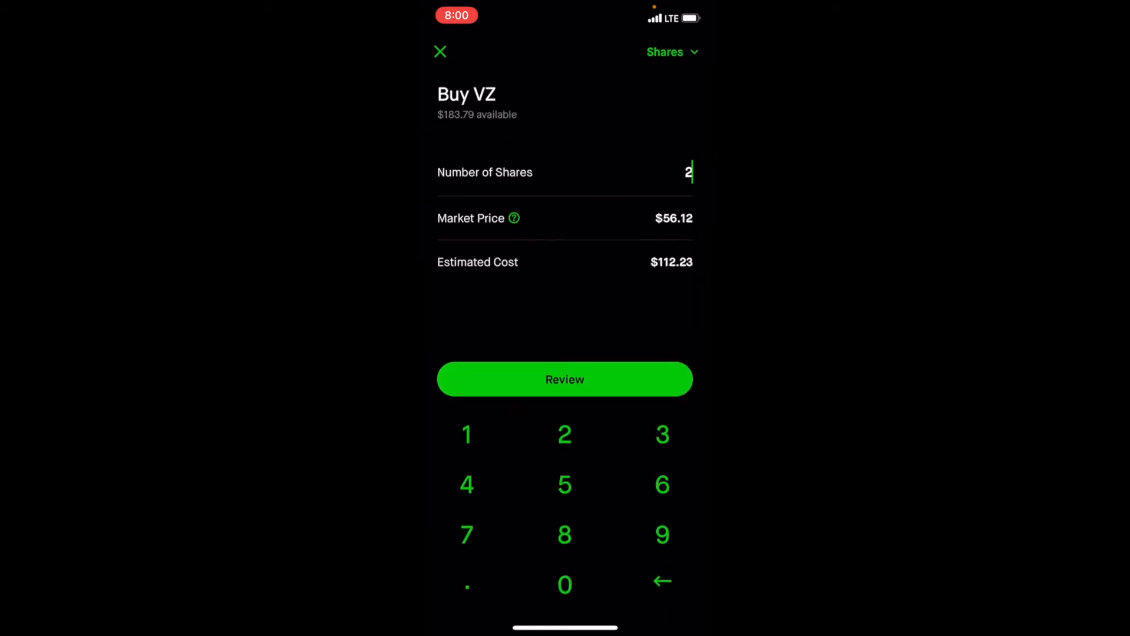
pyautogui.click(565, 379)
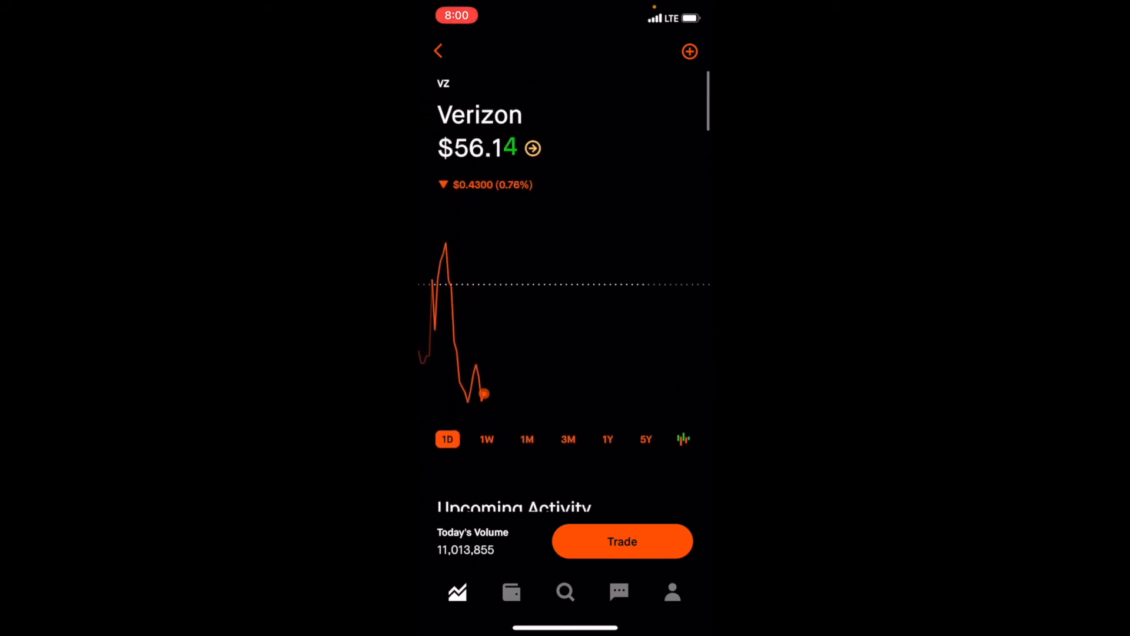
# - Go back from Verizon and scroll the home screen: $29,274.63 invested, $71.57 buying power
pyautogui.click(438, 50)
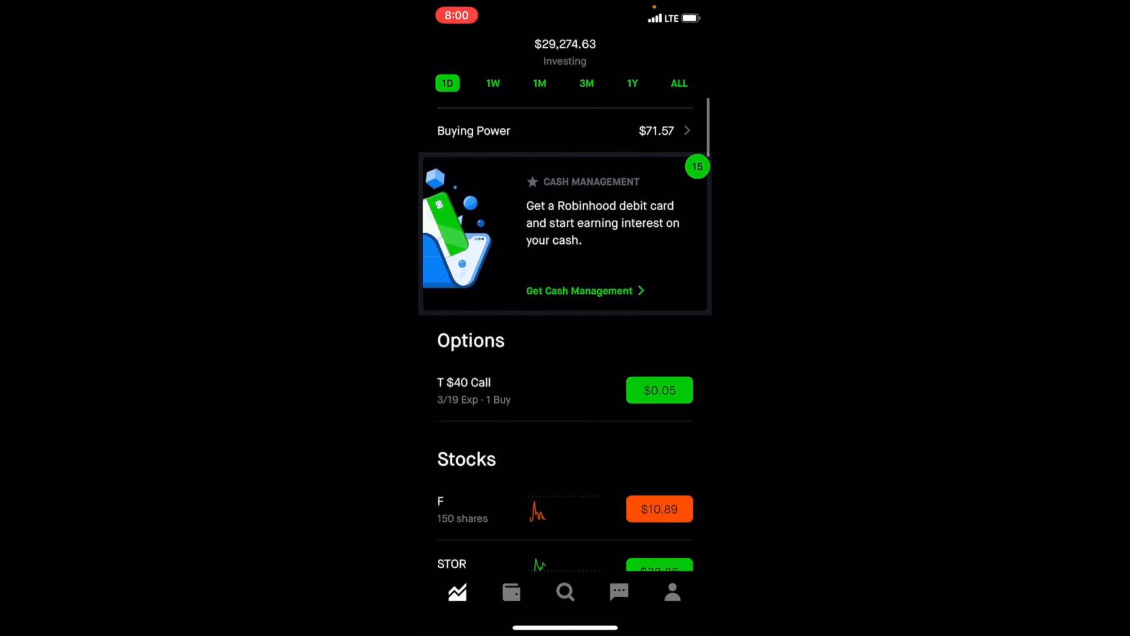
pyautogui.scroll(-3)
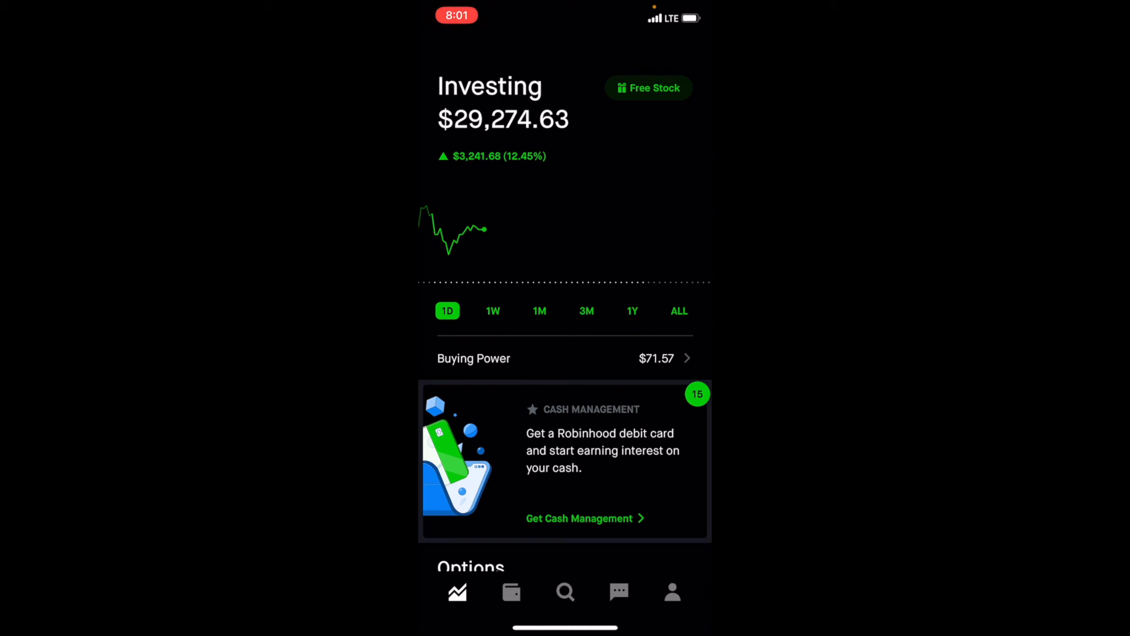
pyautogui.scroll(-3)
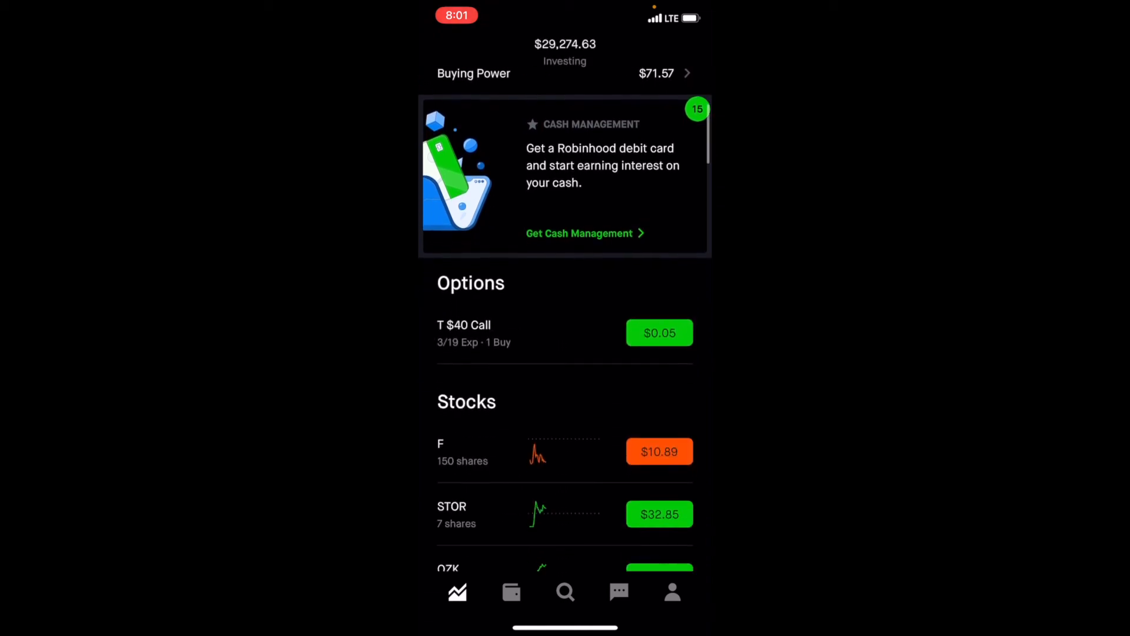
pyautogui.scroll(-3)
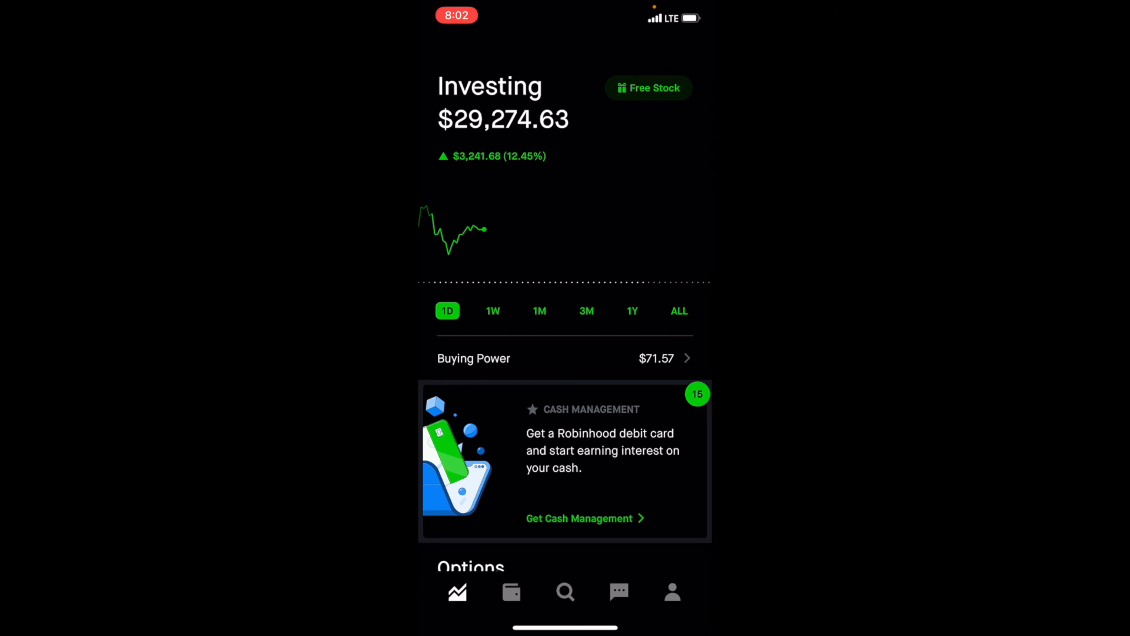
pyautogui.scroll(-3)
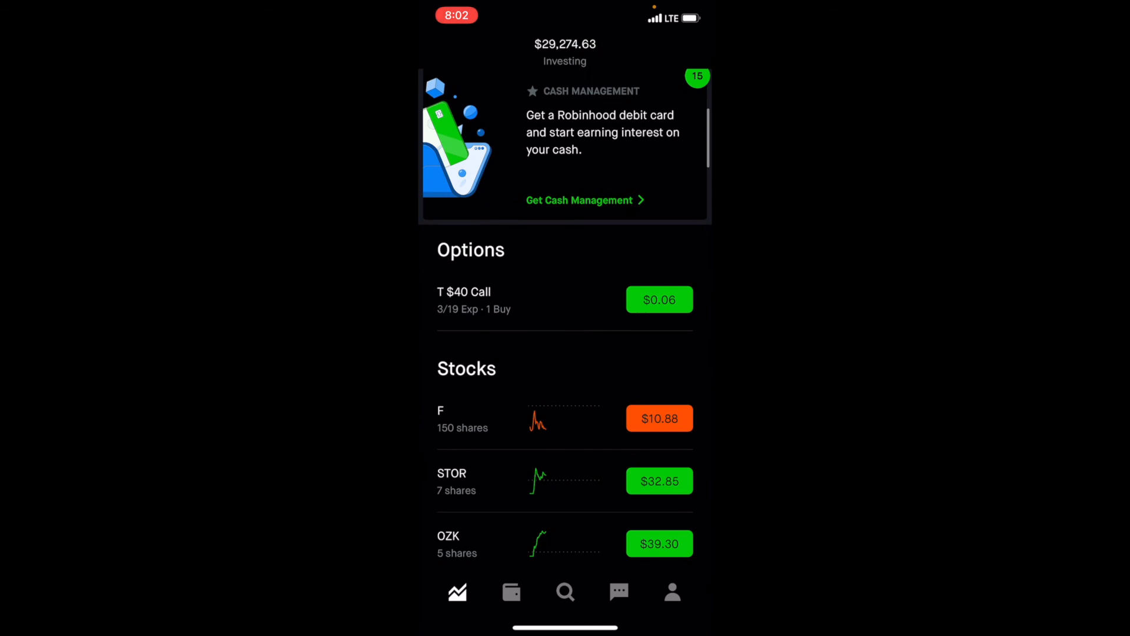
pyautogui.scroll(-3)
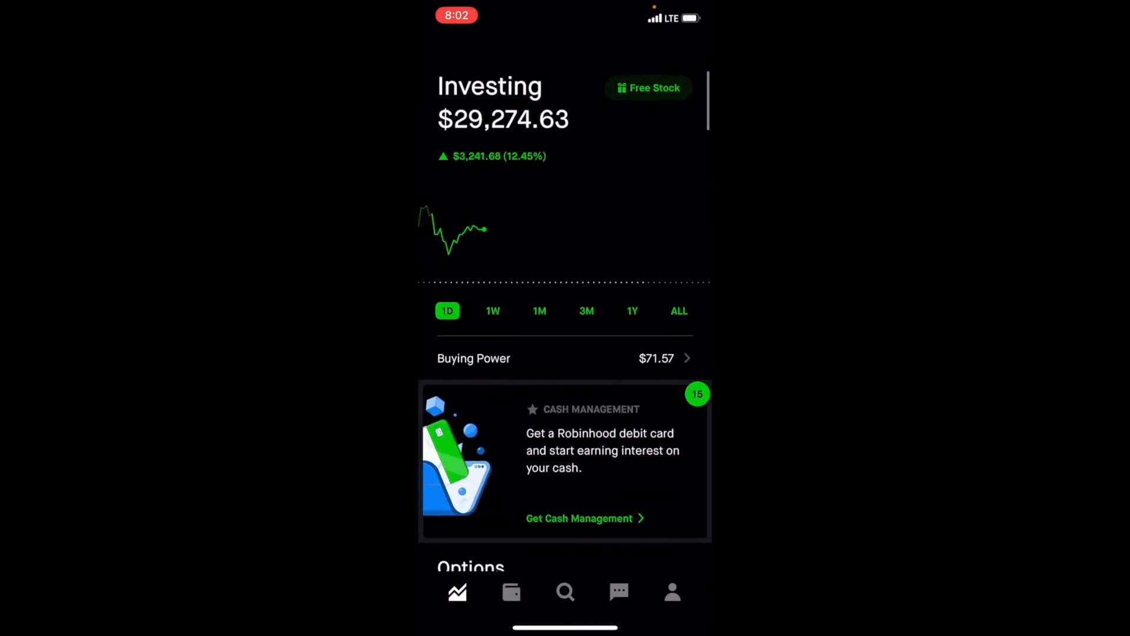